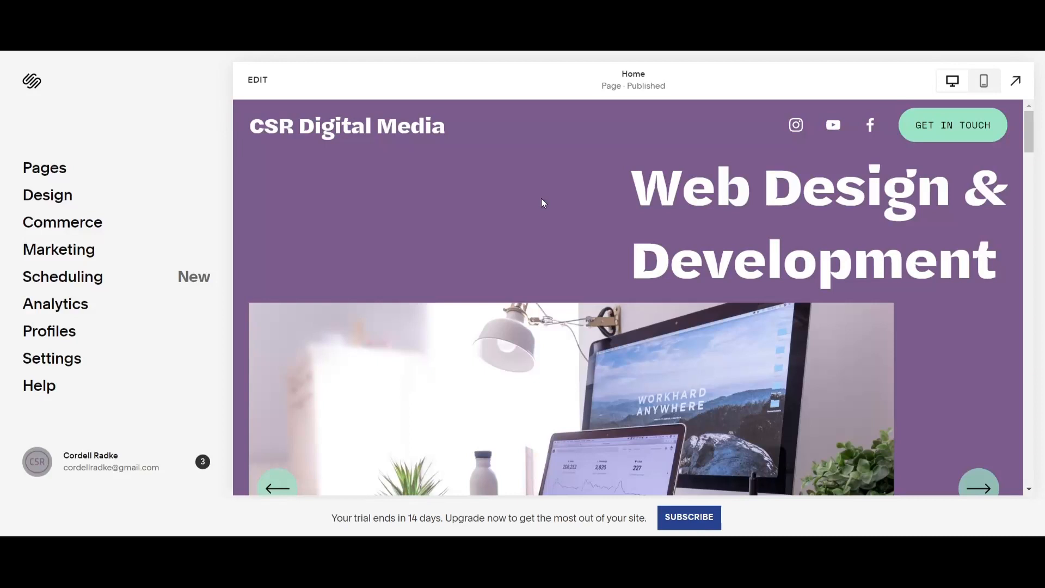
{"action": "mouse_move", "coordinate": [337, 246]}
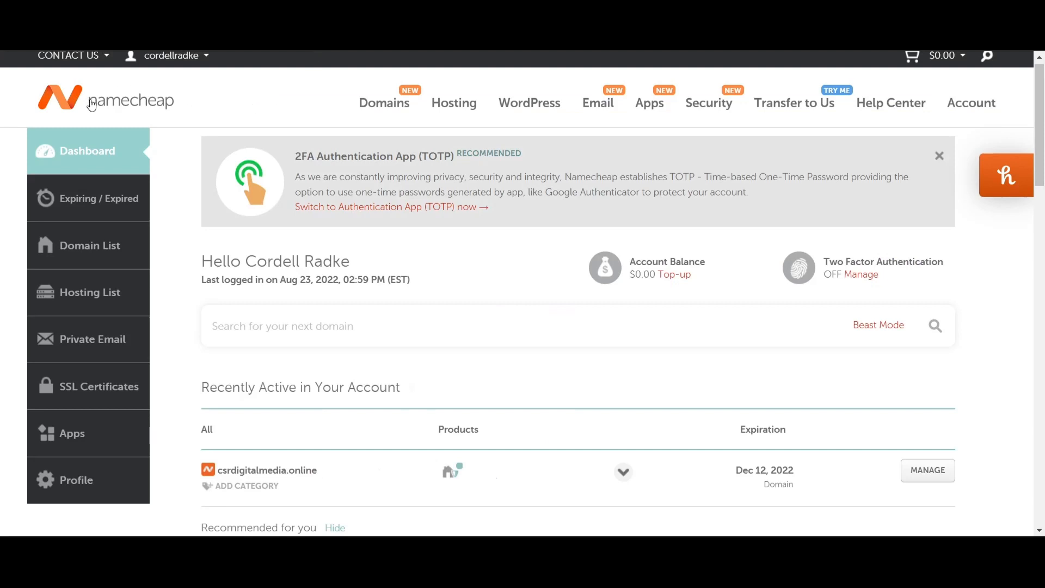
{"action": "mouse_move", "coordinate": [256, 138]}
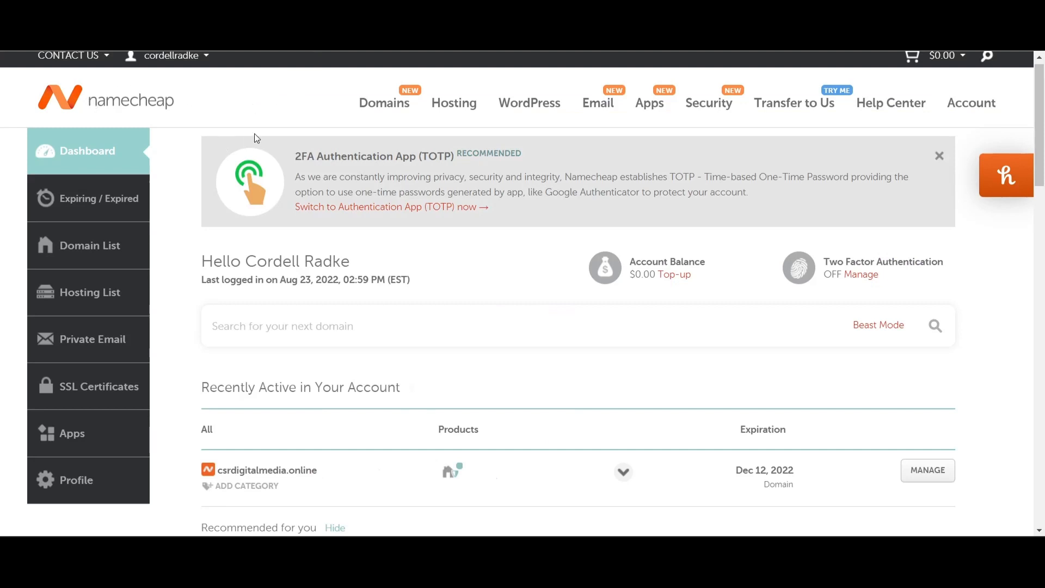
- Open csrdigitalmedia.online's Advanced DNS tab in Namecheap and scroll to Host Records
{"action": "scroll", "scroll_direction": "down", "scroll_amount": 3}
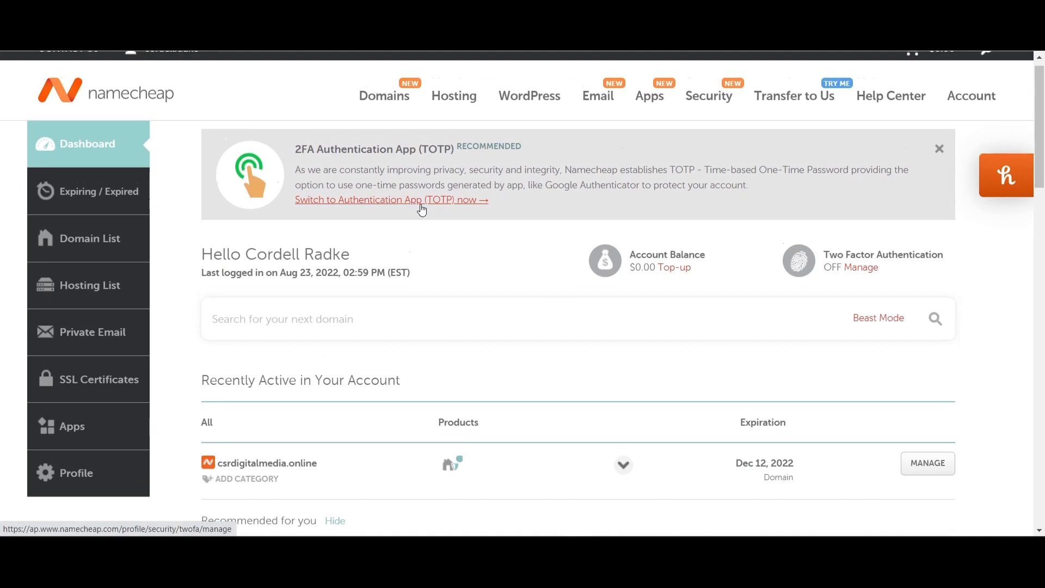
{"action": "mouse_move", "coordinate": [534, 215]}
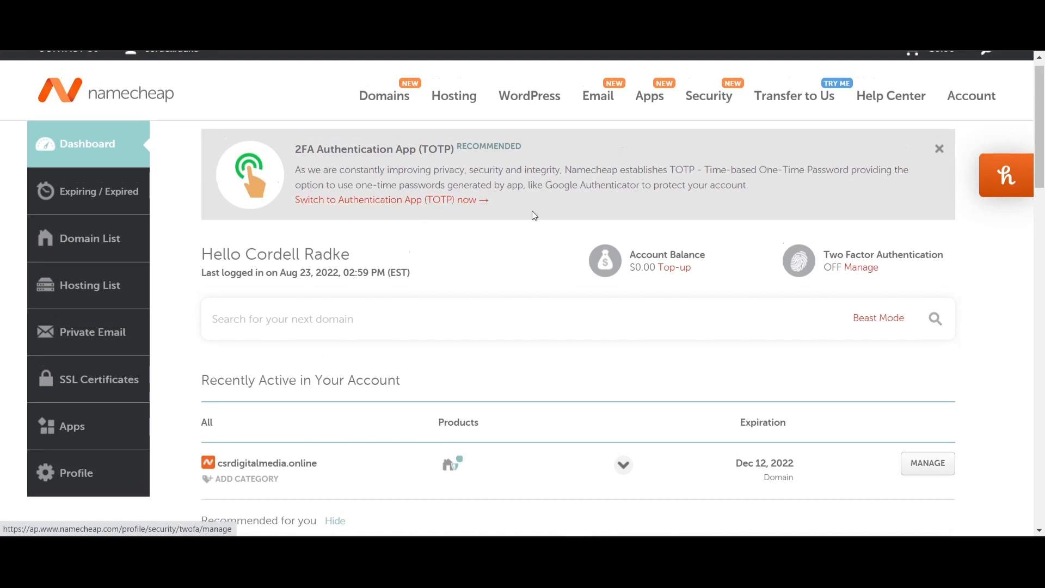
{"action": "mouse_move", "coordinate": [252, 359]}
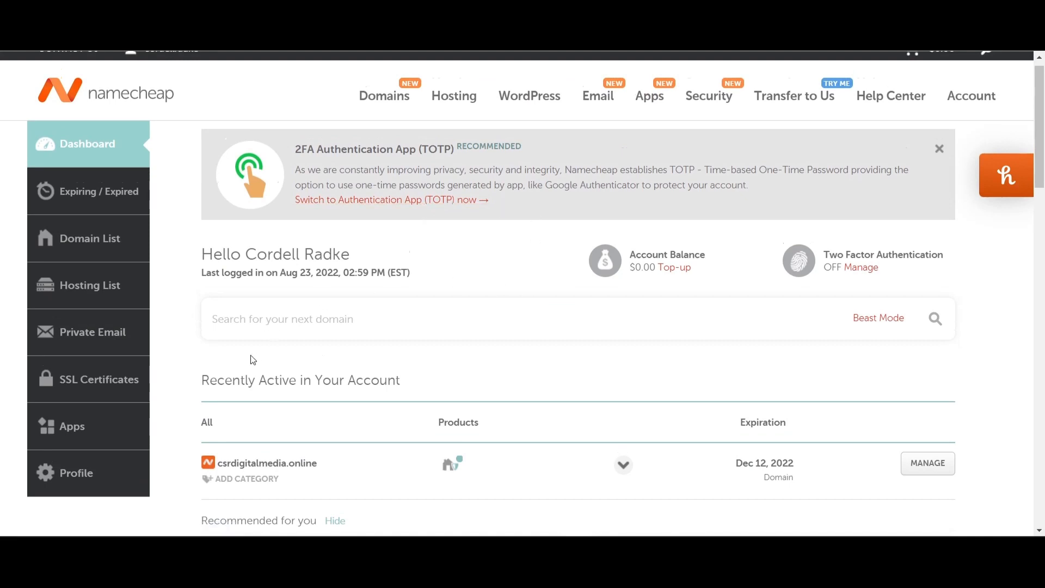
{"action": "mouse_move", "coordinate": [334, 479]}
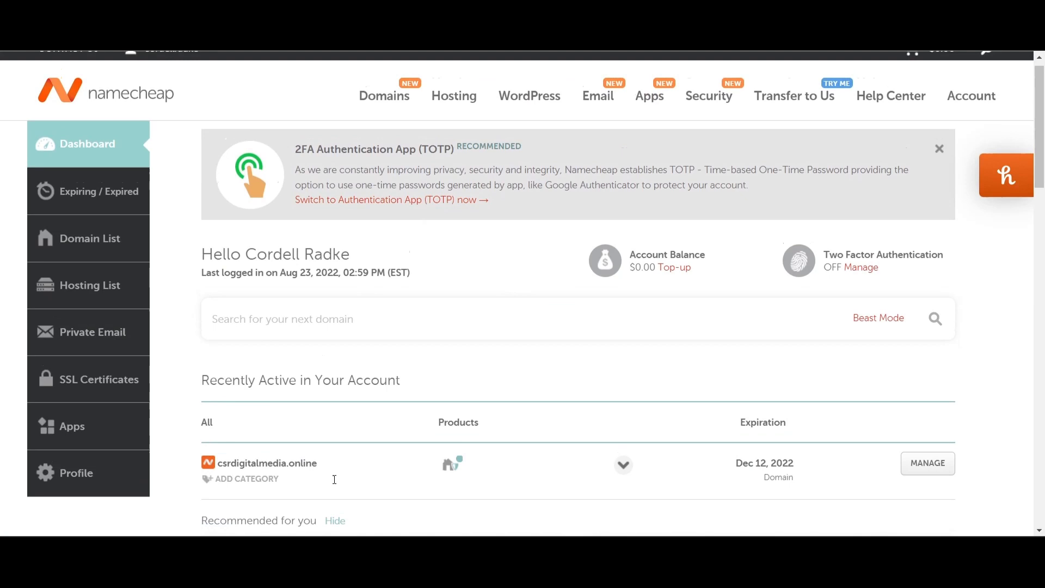
{"action": "mouse_move", "coordinate": [365, 477]}
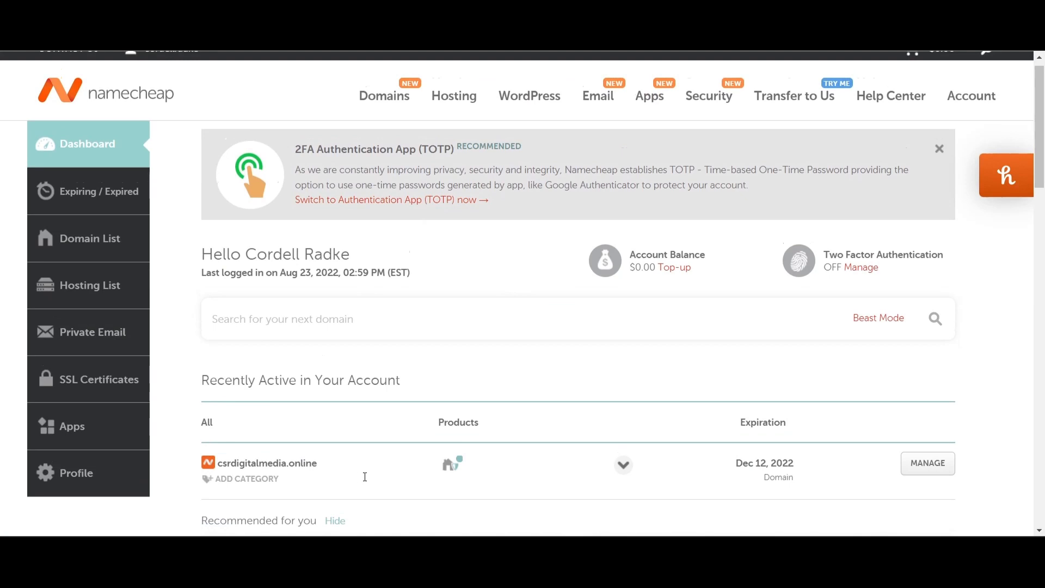
{"action": "mouse_move", "coordinate": [816, 344]}
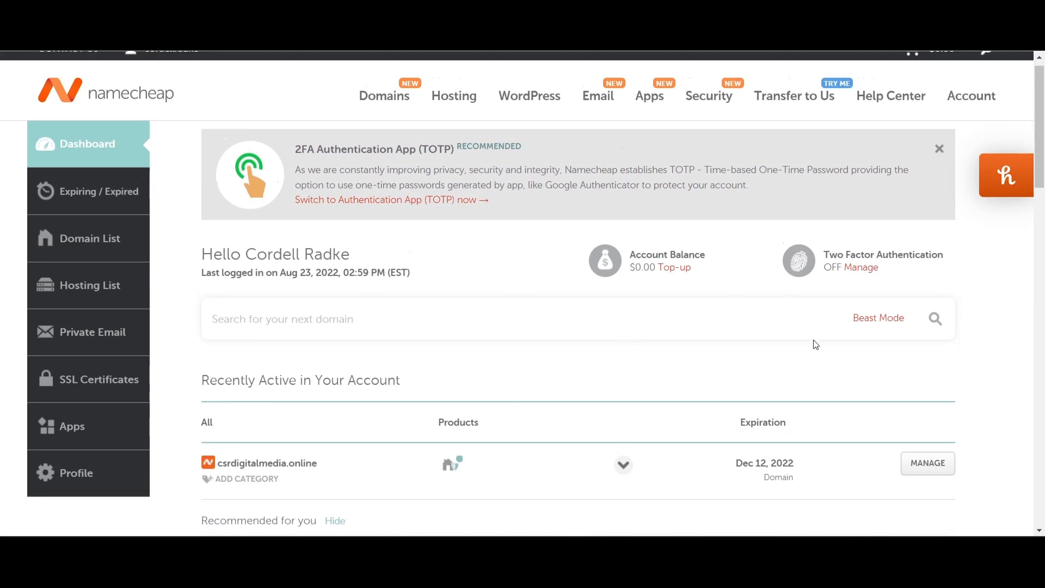
{"action": "left_click", "coordinate": [927, 462]}
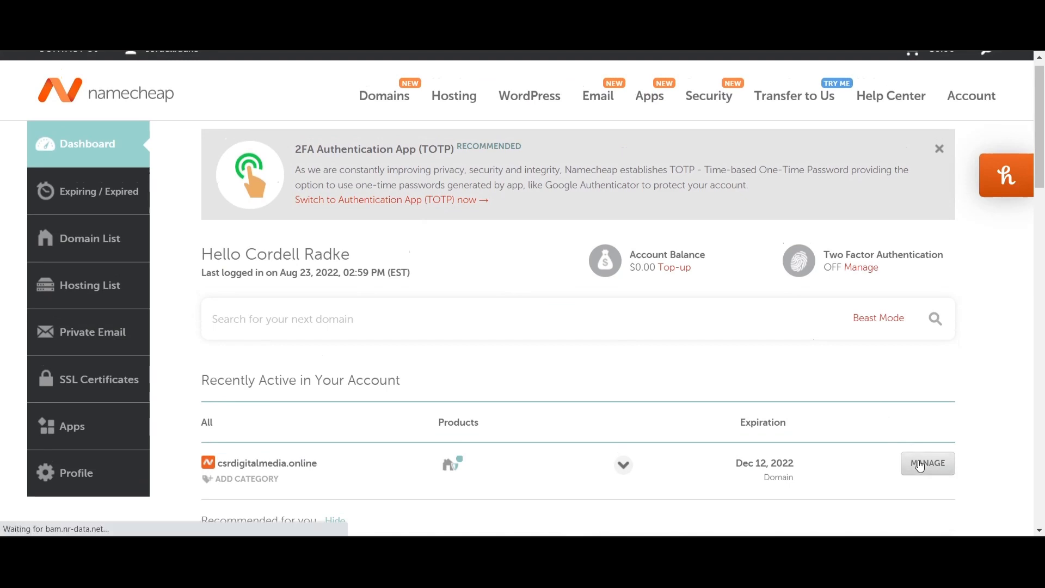
{"action": "left_click", "coordinate": [927, 463]}
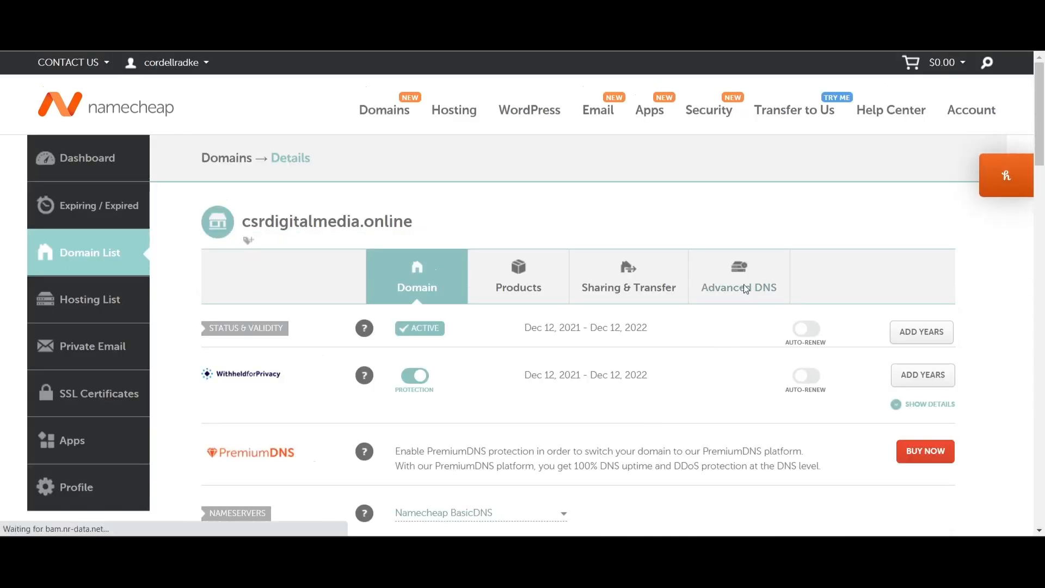
{"action": "left_click", "coordinate": [738, 276]}
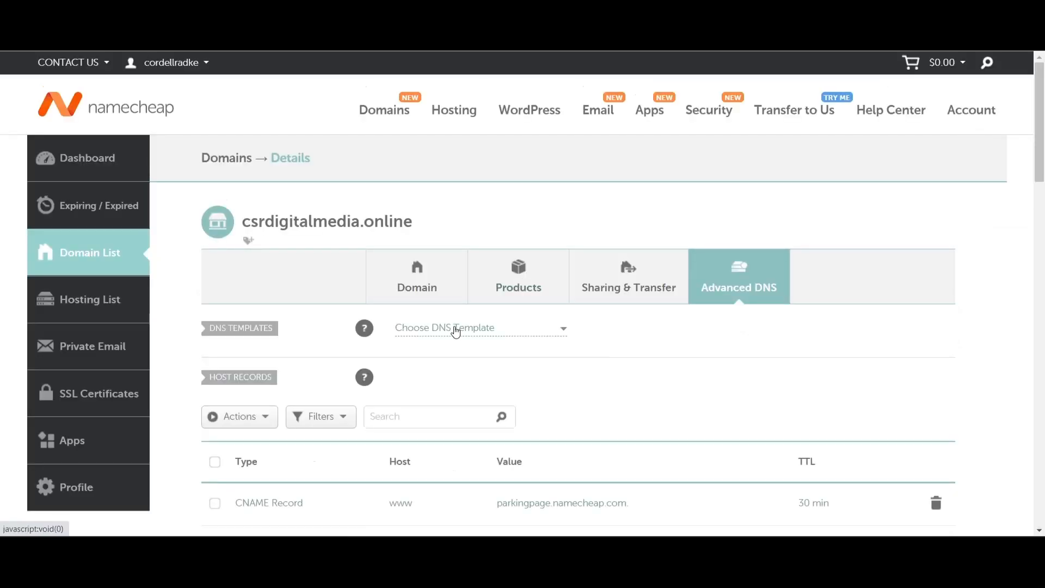
{"action": "scroll", "scroll_direction": "down", "scroll_amount": 3}
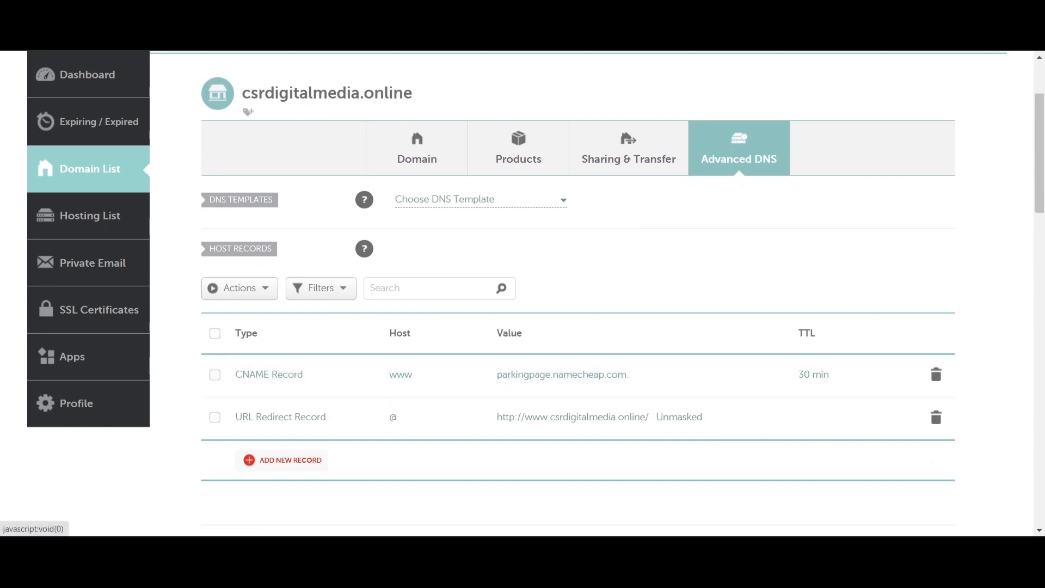
{"action": "mouse_move", "coordinate": [432, 436]}
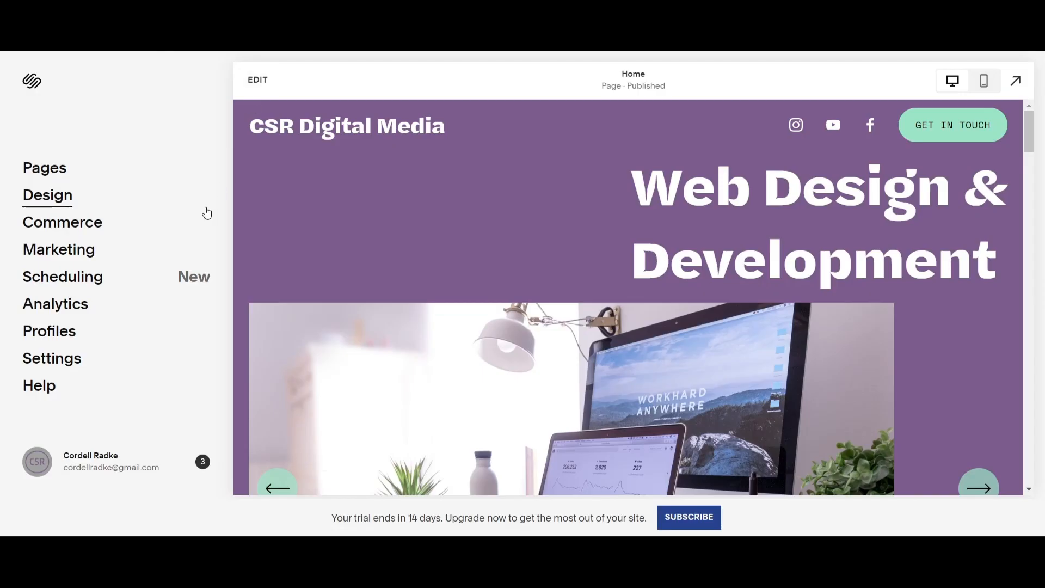
{"action": "mouse_move", "coordinate": [77, 351]}
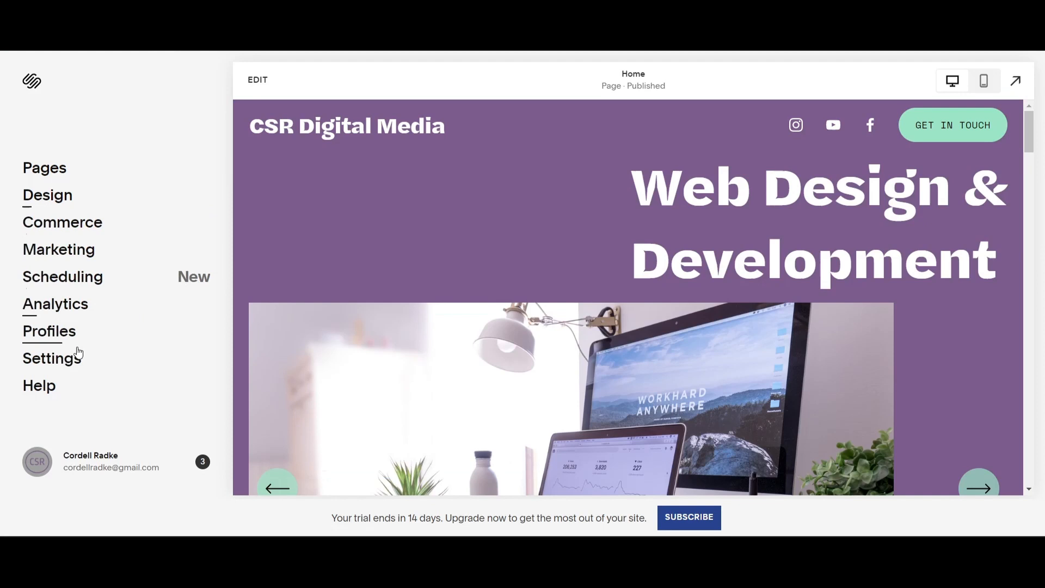
- Go to Settings > Domains in Squarespace and choose Use a Domain I Own
{"action": "left_click", "coordinate": [48, 358]}
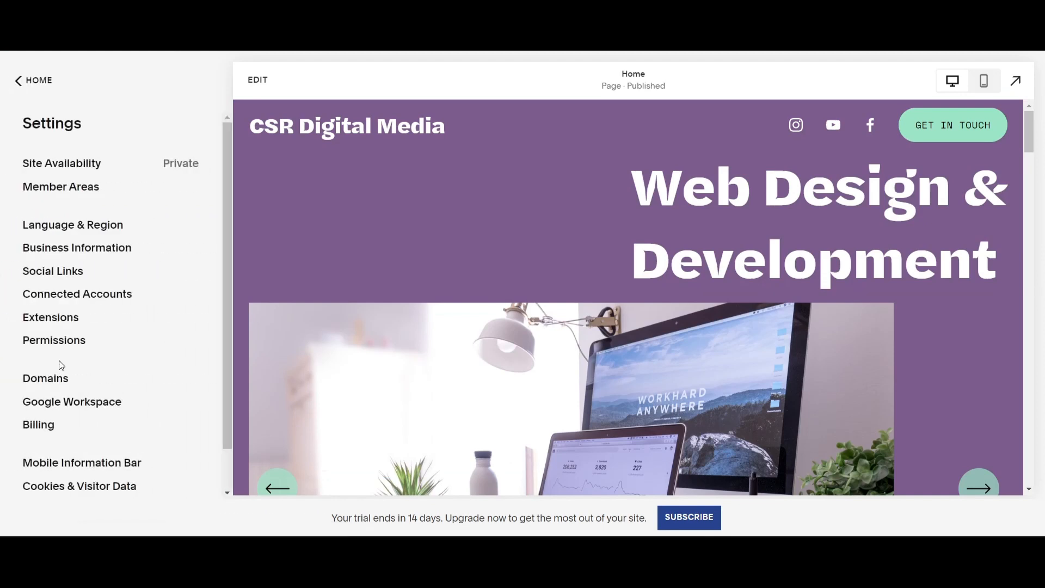
{"action": "left_click", "coordinate": [46, 378]}
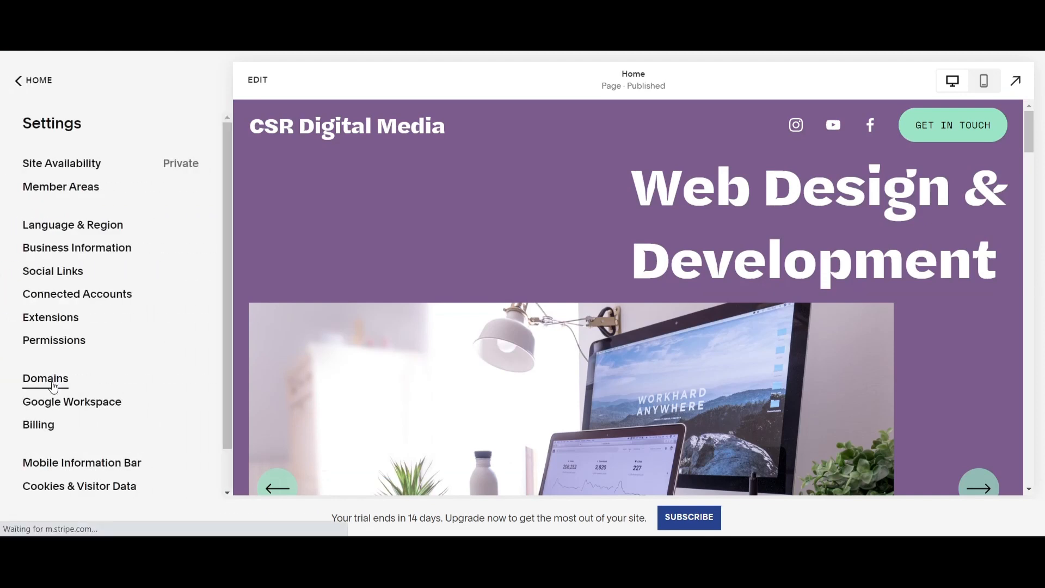
{"action": "left_click", "coordinate": [46, 378]}
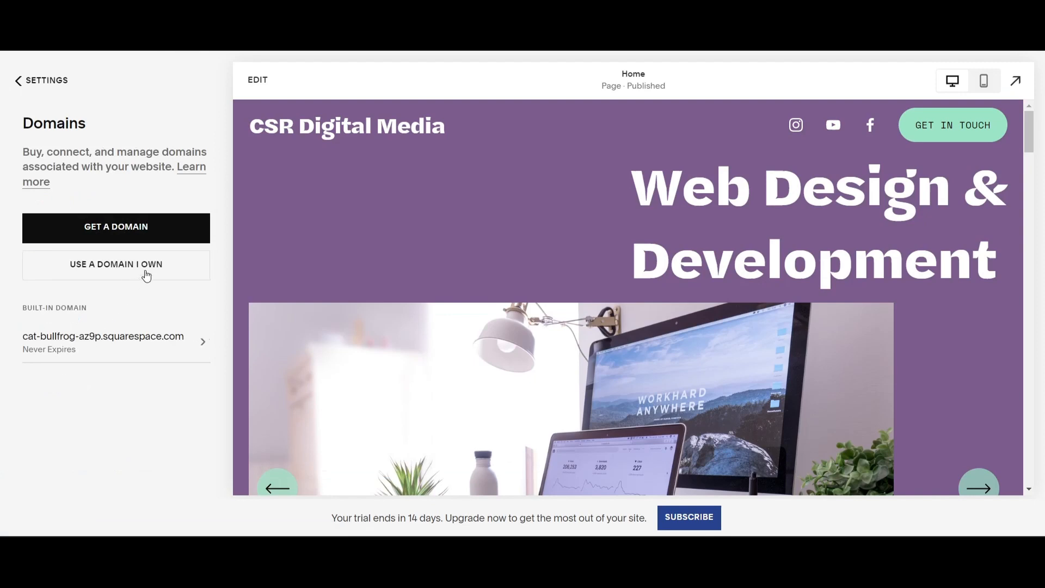
{"action": "left_click", "coordinate": [115, 264]}
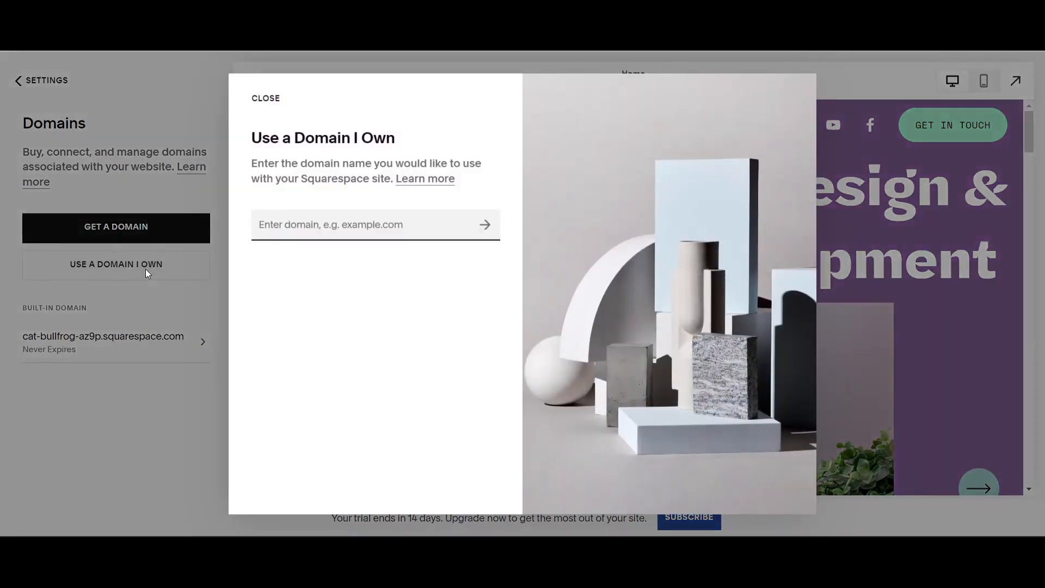
- Look up csrdigitalmedia.online and select the Namecheap-registered result
{"action": "type", "text": "csrdigitalmedia"}
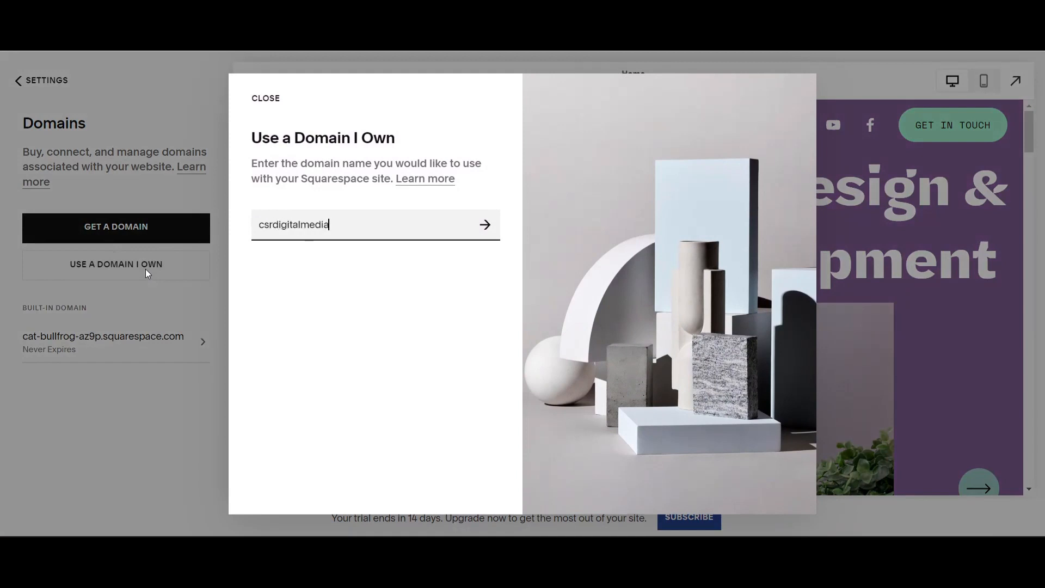
{"action": "type", "text": ".online"}
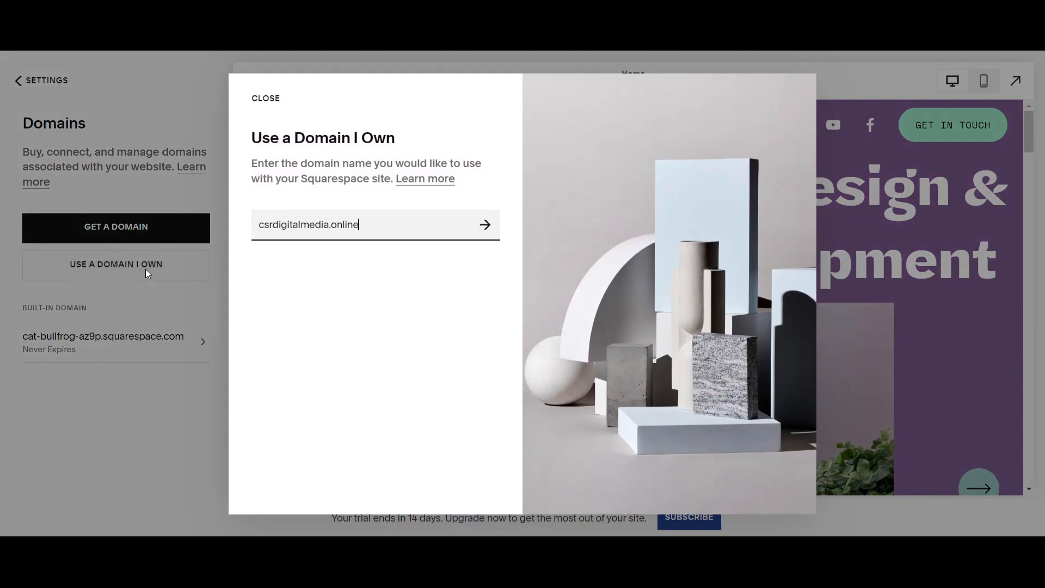
{"action": "mouse_move", "coordinate": [475, 229]}
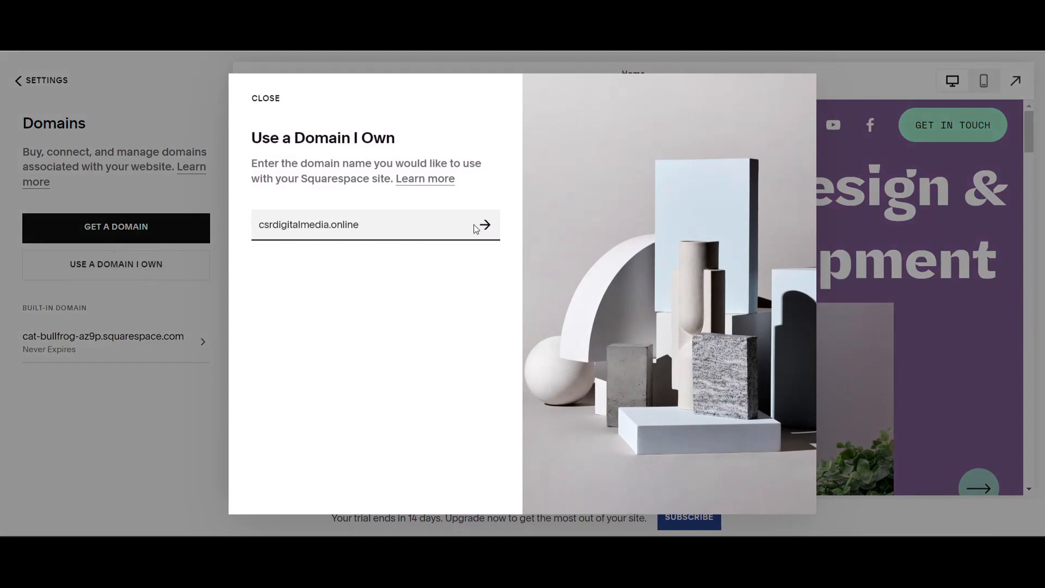
{"action": "left_click", "coordinate": [484, 225]}
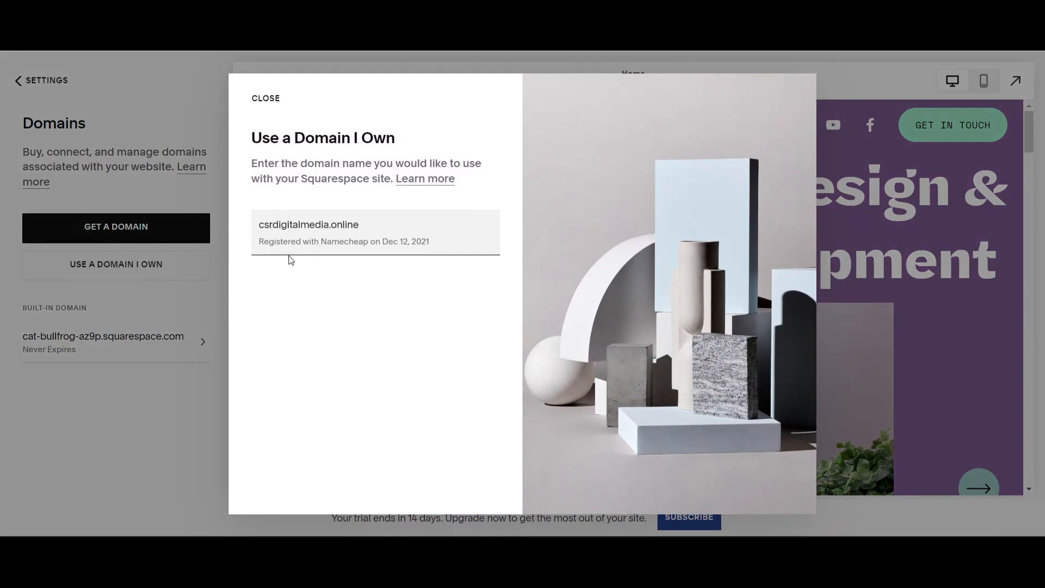
{"action": "left_click", "coordinate": [375, 232]}
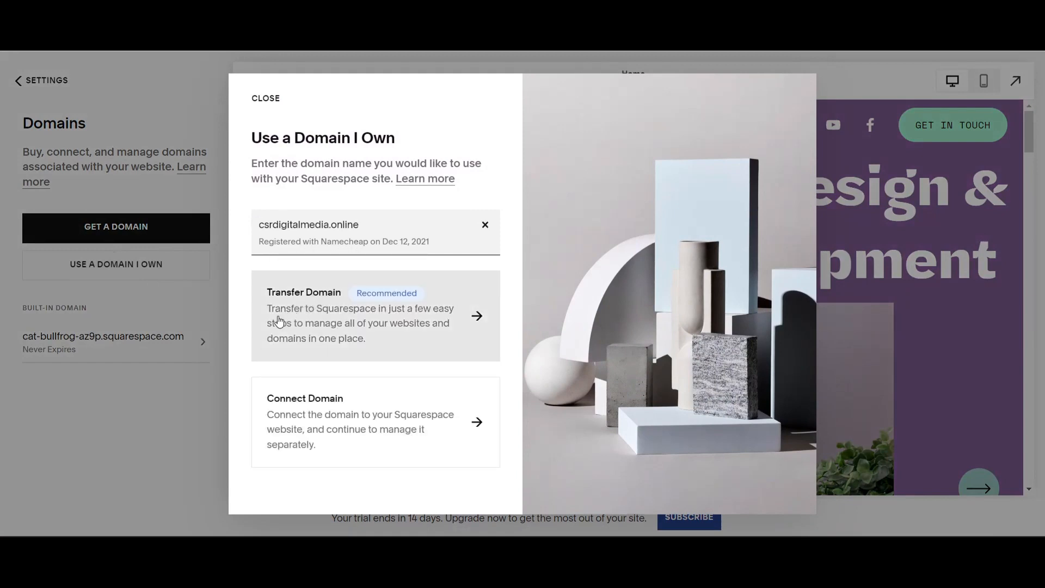
{"action": "left_click", "coordinate": [374, 223]}
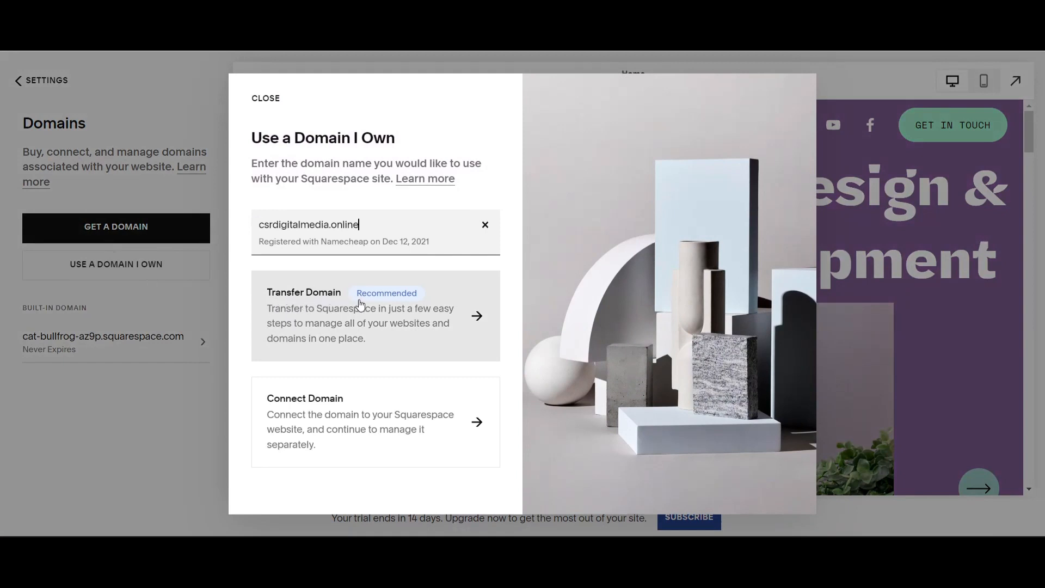
{"action": "mouse_move", "coordinate": [233, 369]}
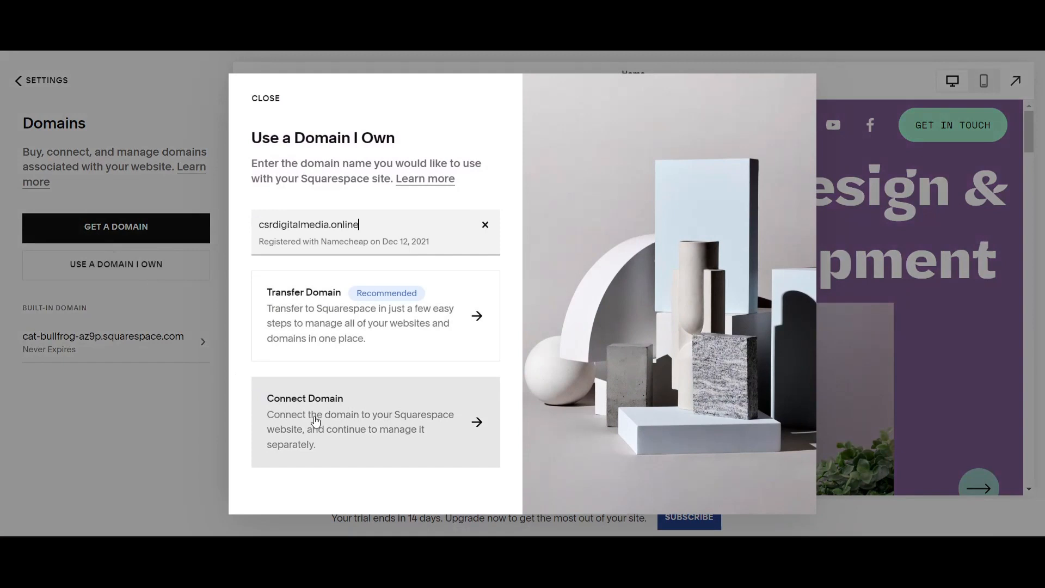
{"action": "mouse_move", "coordinate": [317, 423]}
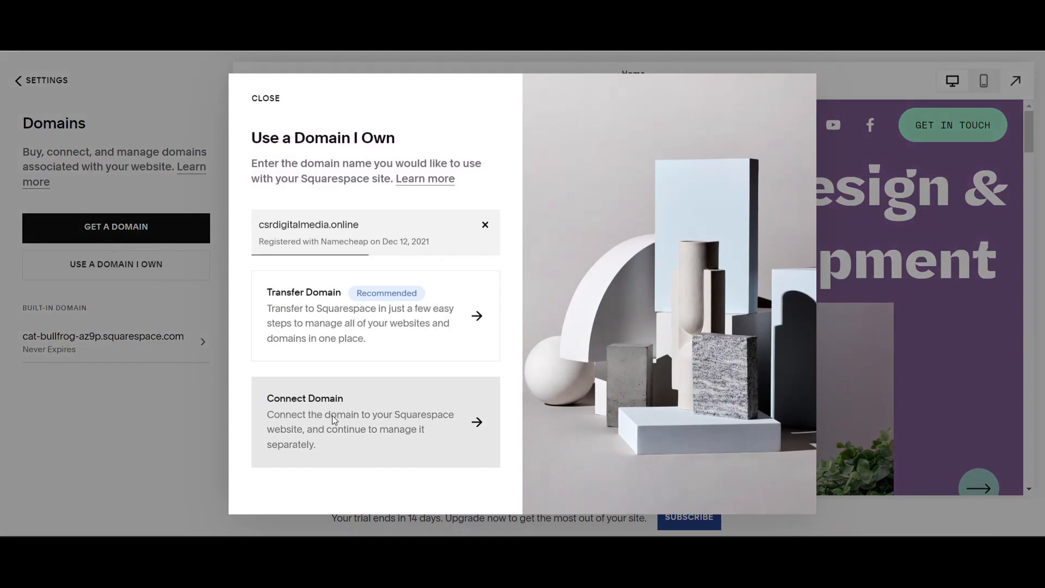
- Connect the domain with Namecheap selected as the provider
{"action": "left_click", "coordinate": [374, 421]}
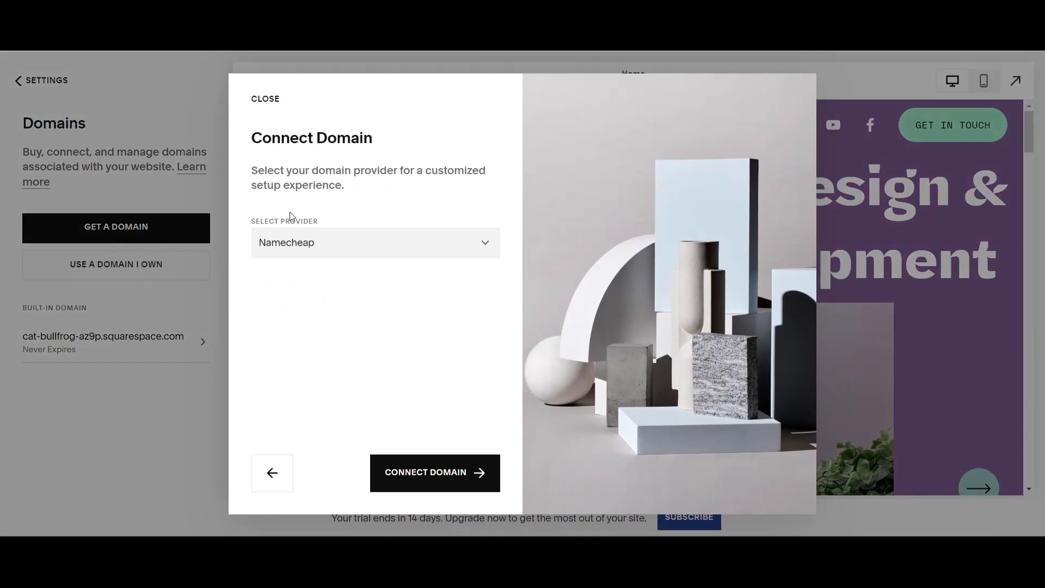
{"action": "left_click", "coordinate": [375, 241]}
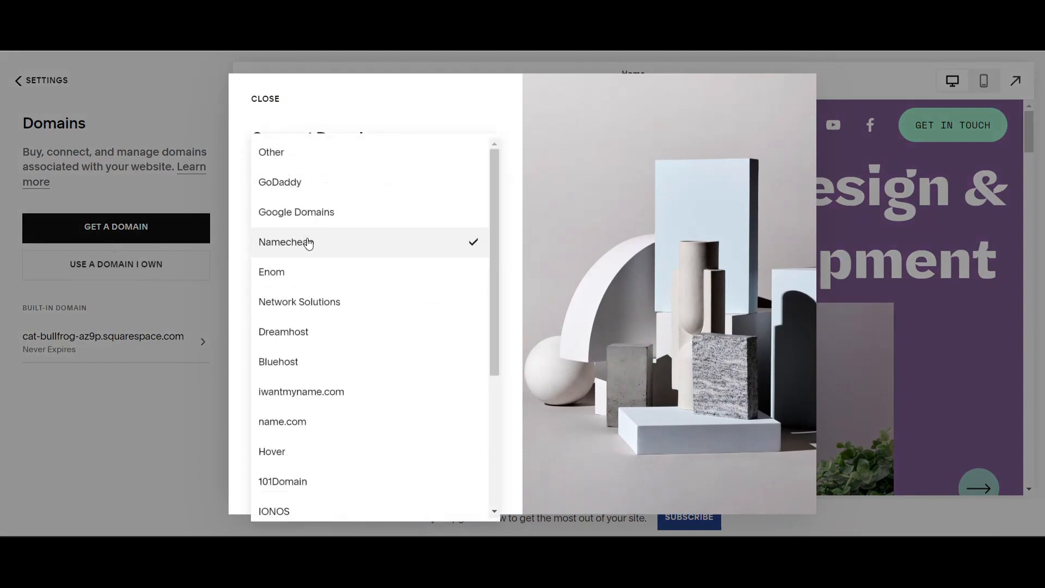
{"action": "mouse_move", "coordinate": [314, 190]}
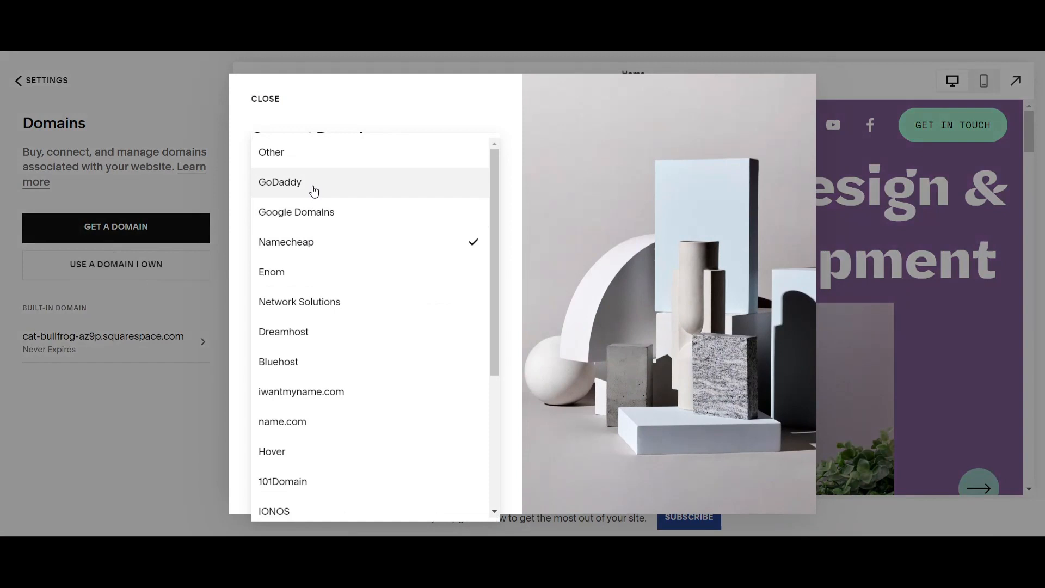
{"action": "mouse_move", "coordinate": [294, 336]}
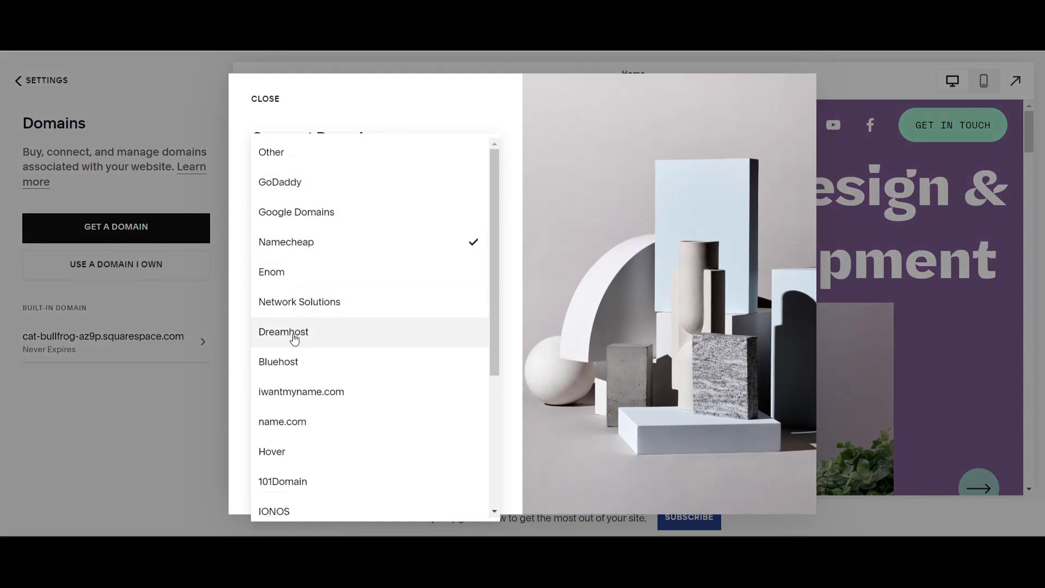
{"action": "mouse_move", "coordinate": [307, 253]}
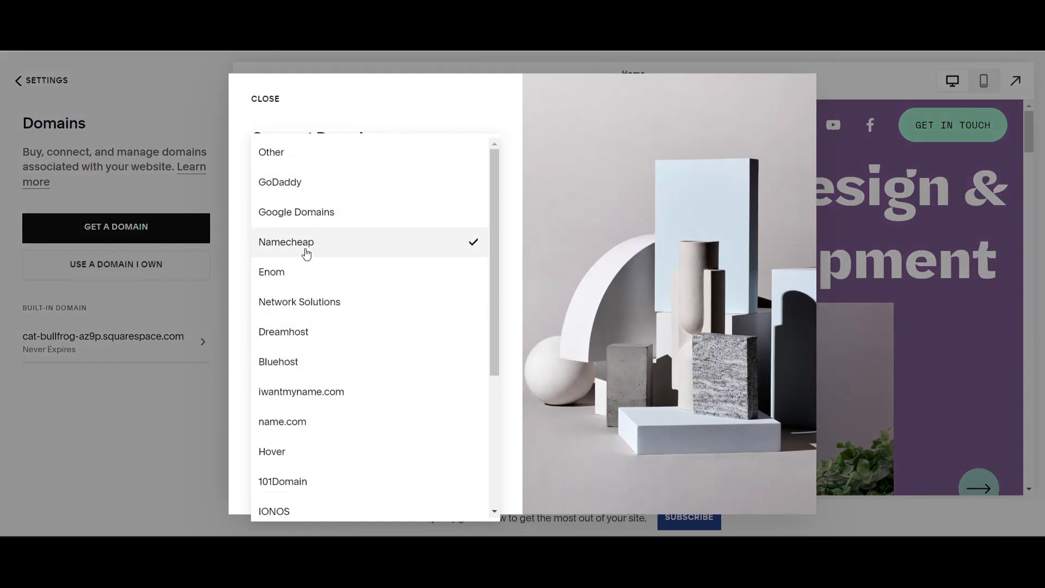
{"action": "mouse_move", "coordinate": [307, 249]}
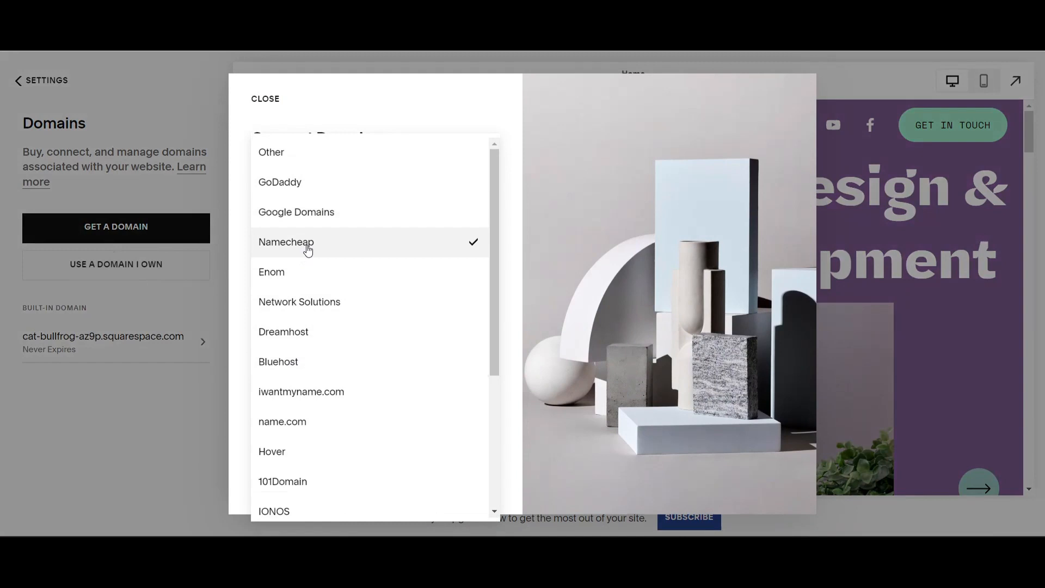
{"action": "mouse_move", "coordinate": [398, 118]}
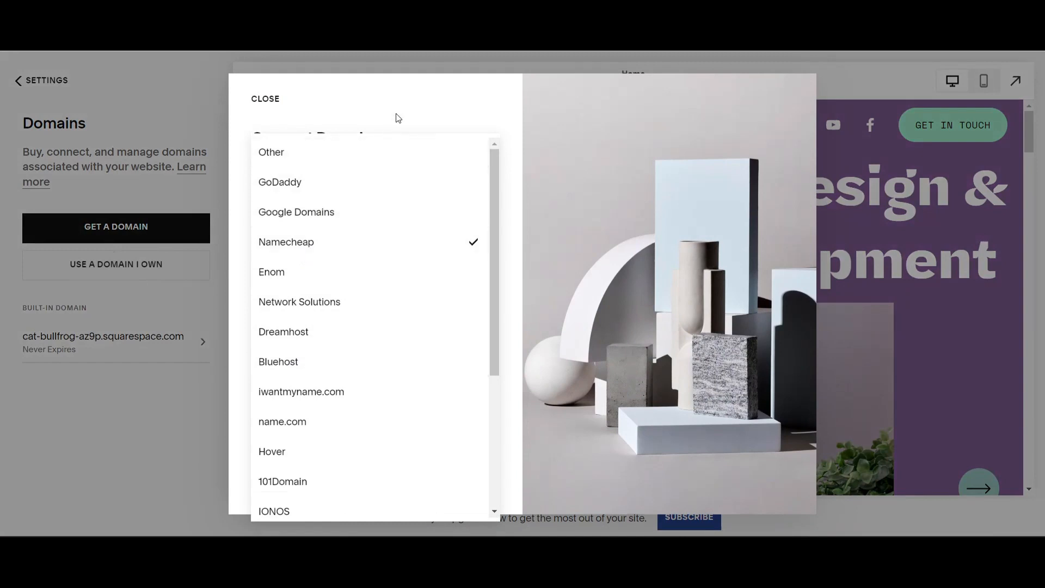
{"action": "left_click", "coordinate": [286, 242]}
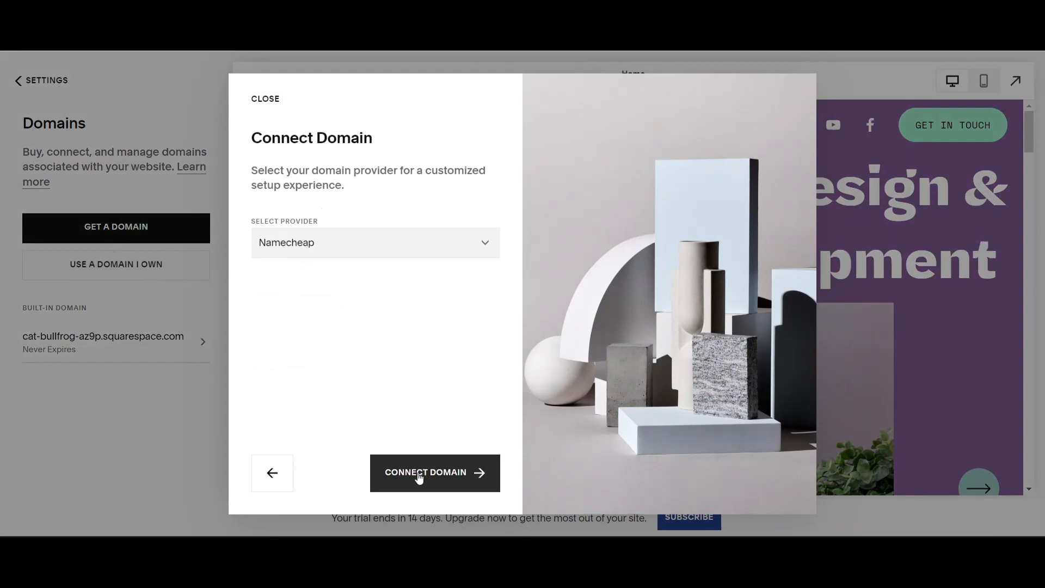
{"action": "left_click", "coordinate": [435, 472]}
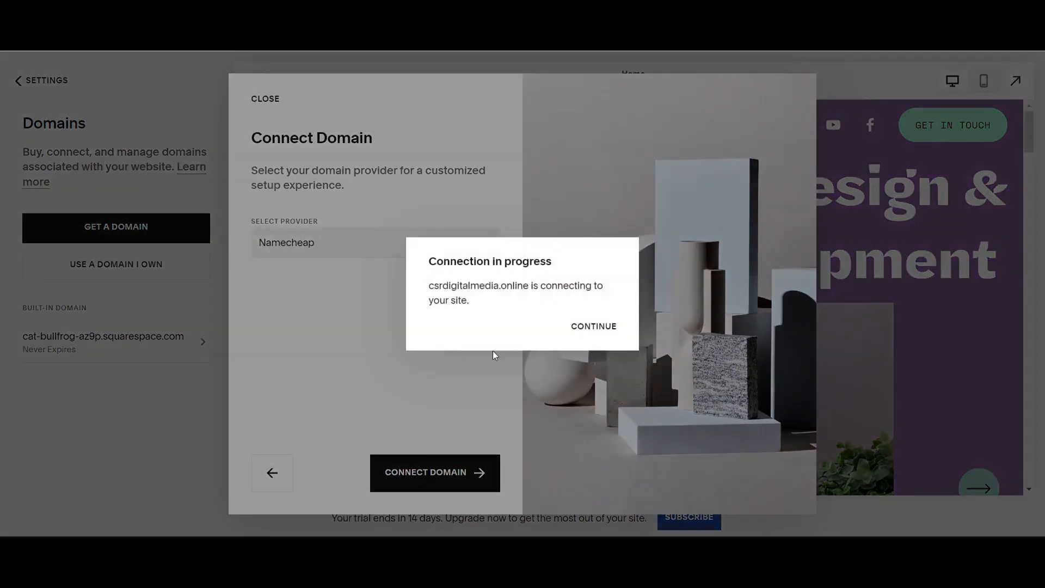
{"action": "mouse_move", "coordinate": [526, 313]}
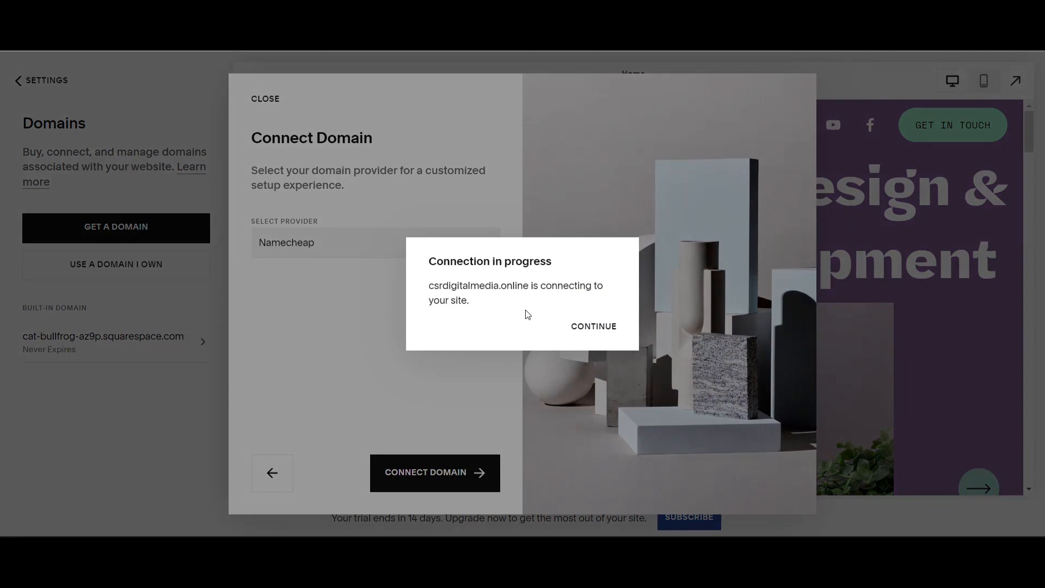
{"action": "mouse_move", "coordinate": [487, 301]}
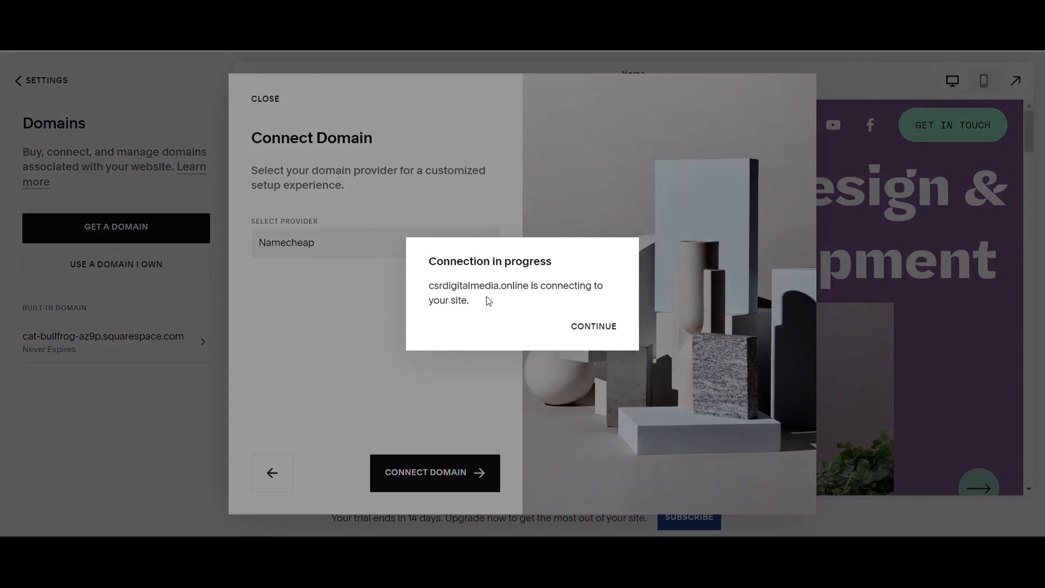
{"action": "mouse_move", "coordinate": [594, 319]}
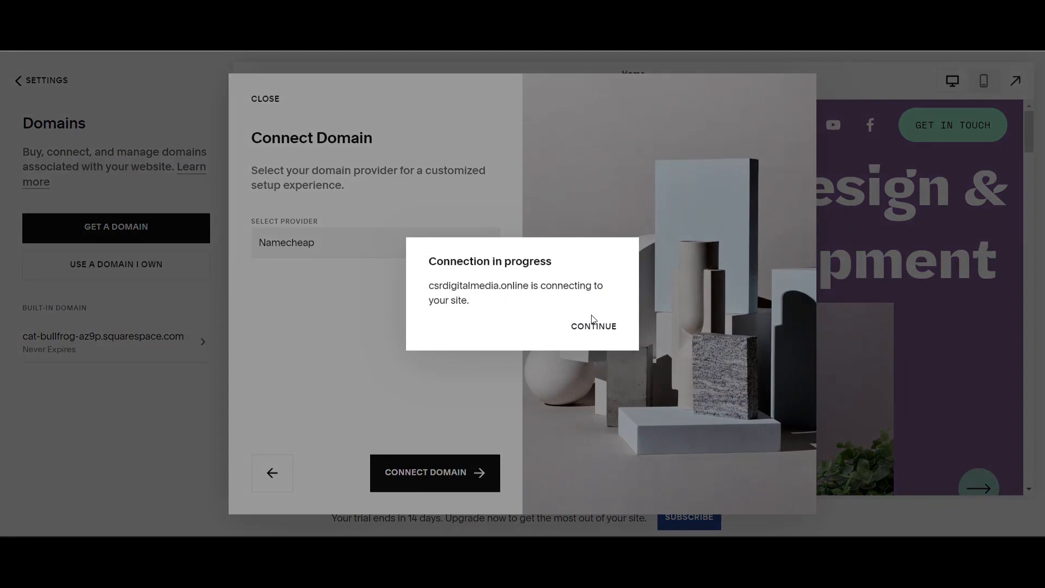
- Continue past the connection notice and scroll through the required CNAME and A records
{"action": "left_click", "coordinate": [593, 326]}
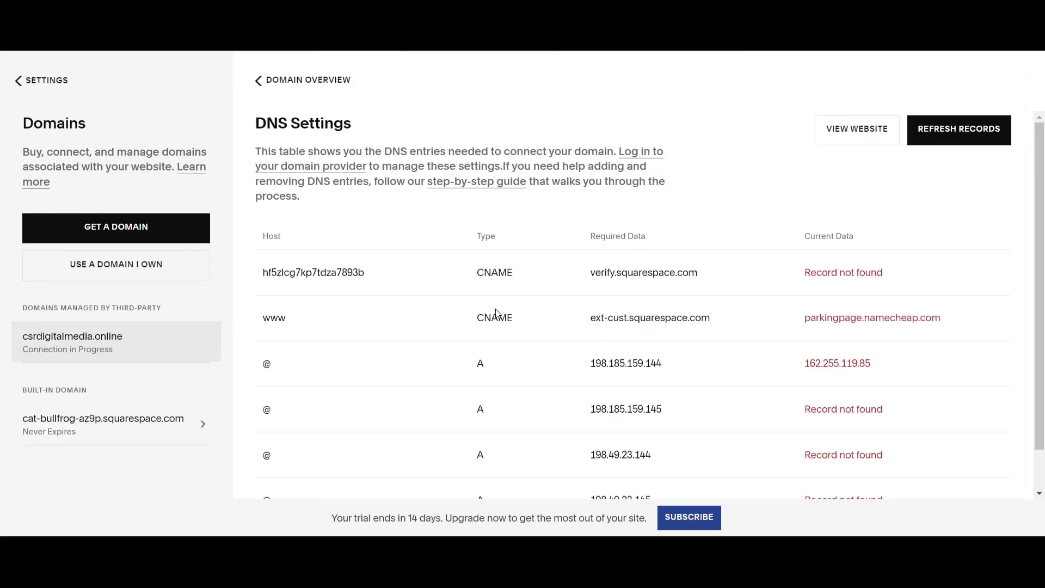
{"action": "scroll", "scroll_direction": "down", "scroll_amount": 3}
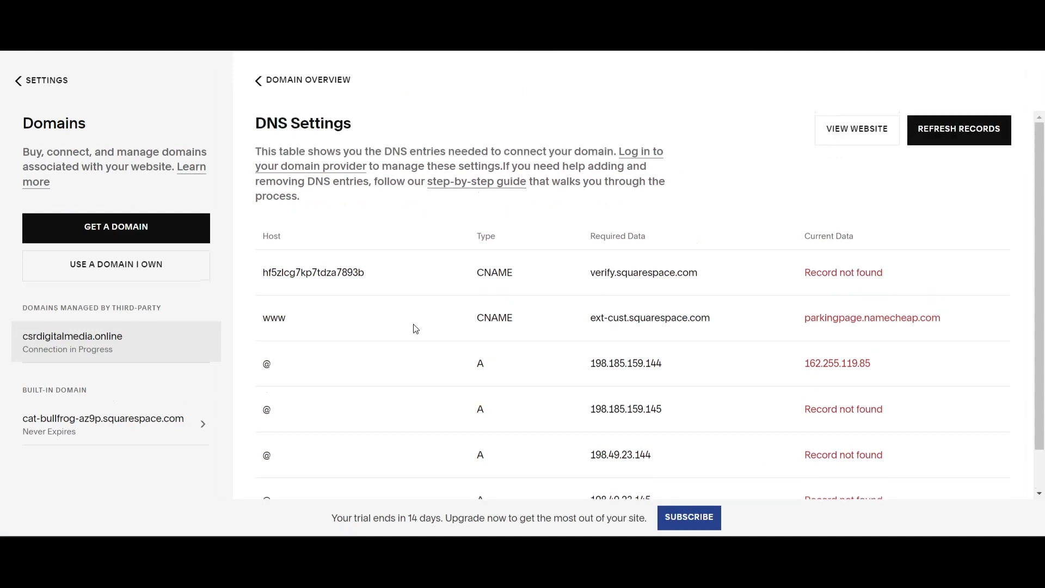
{"action": "mouse_move", "coordinate": [427, 264]}
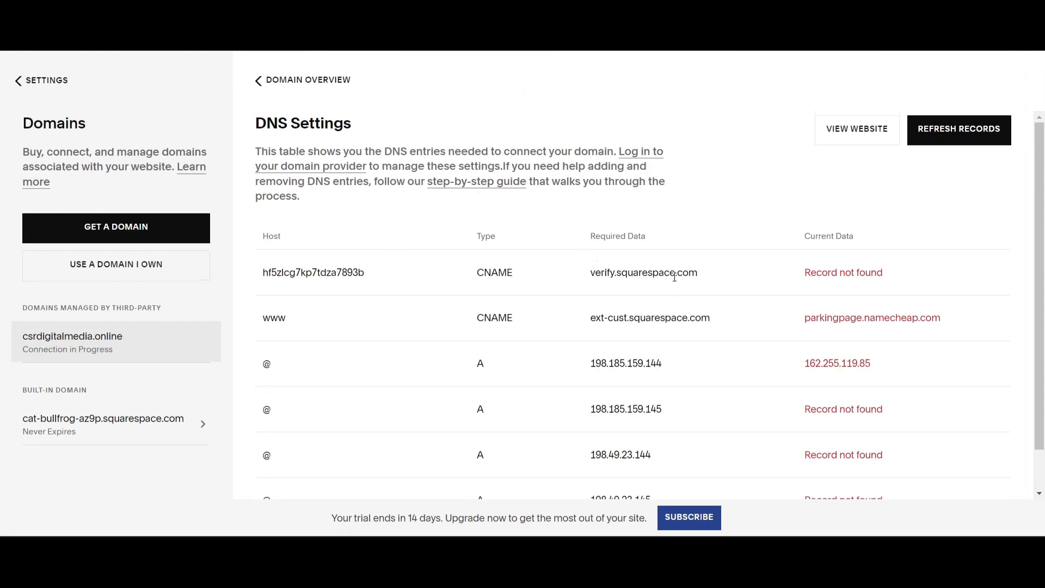
{"action": "mouse_move", "coordinate": [445, 256]}
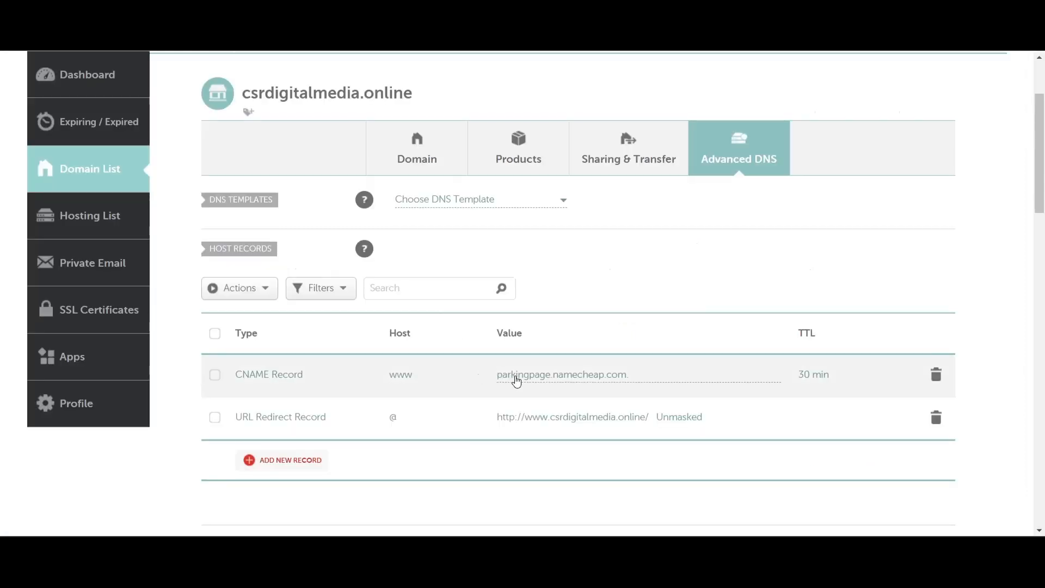
{"action": "mouse_move", "coordinate": [604, 382]}
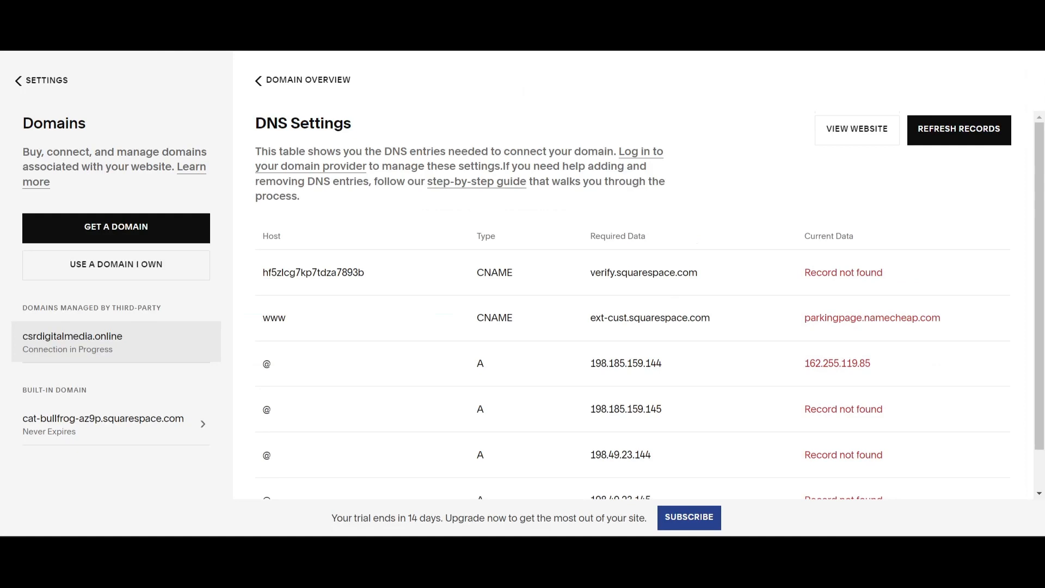
{"action": "mouse_move", "coordinate": [374, 198]}
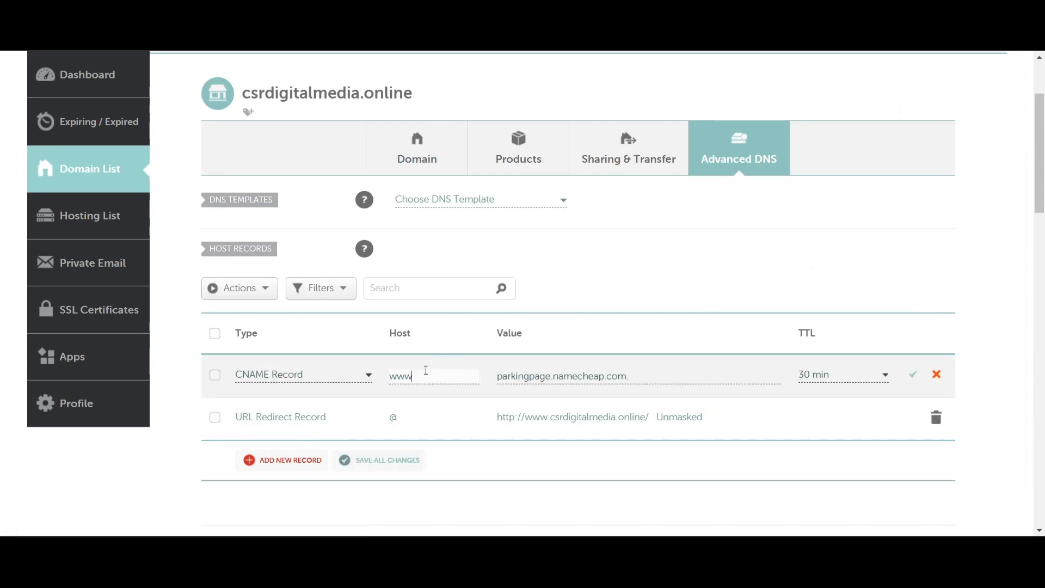
- Set the CNAME host to hf5zlcg7kp7tdza7893b and value verify.squarespace.com, then save
{"action": "key", "text": "Backspace"}
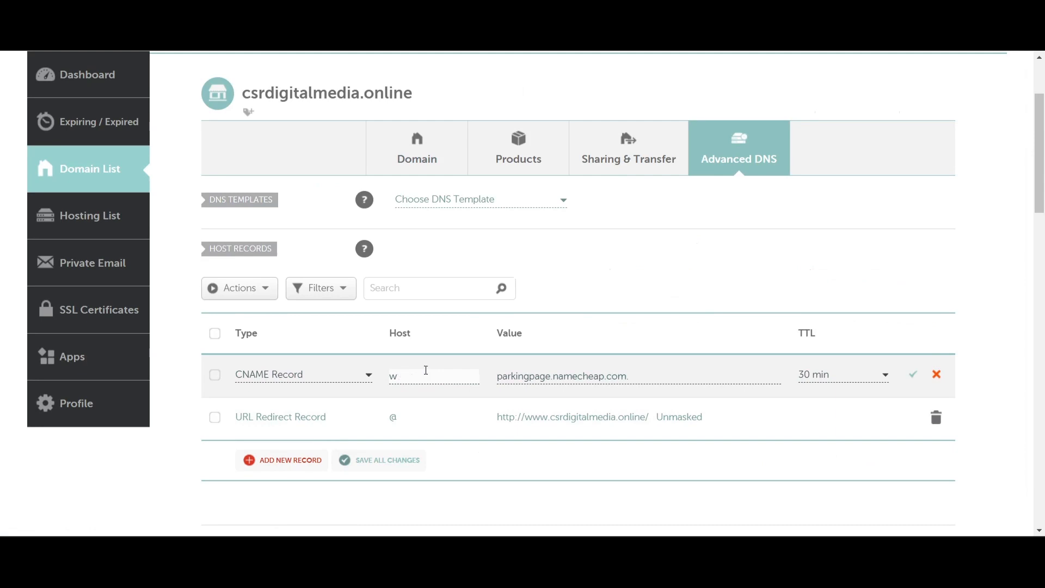
{"action": "type", "text": "5zlcg7kp7tdza7893b"}
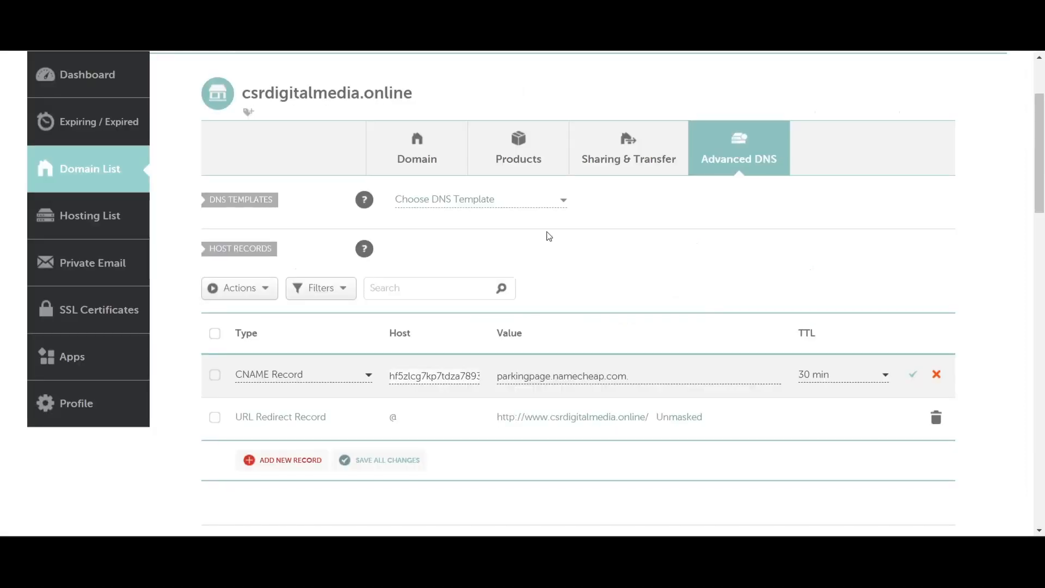
{"action": "left_click", "coordinate": [629, 376]}
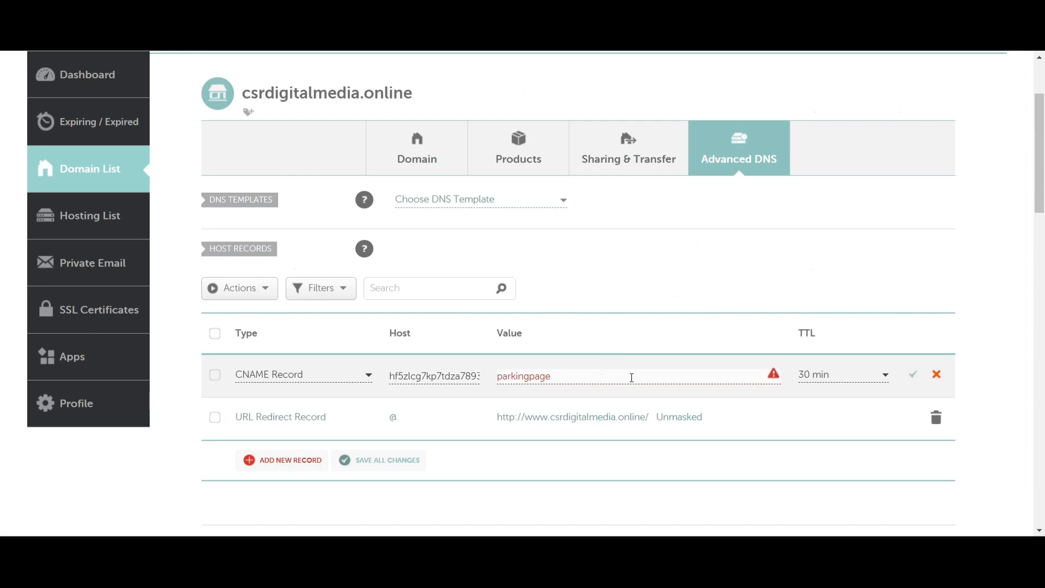
{"action": "type", "text": "verify.squarespace.com"}
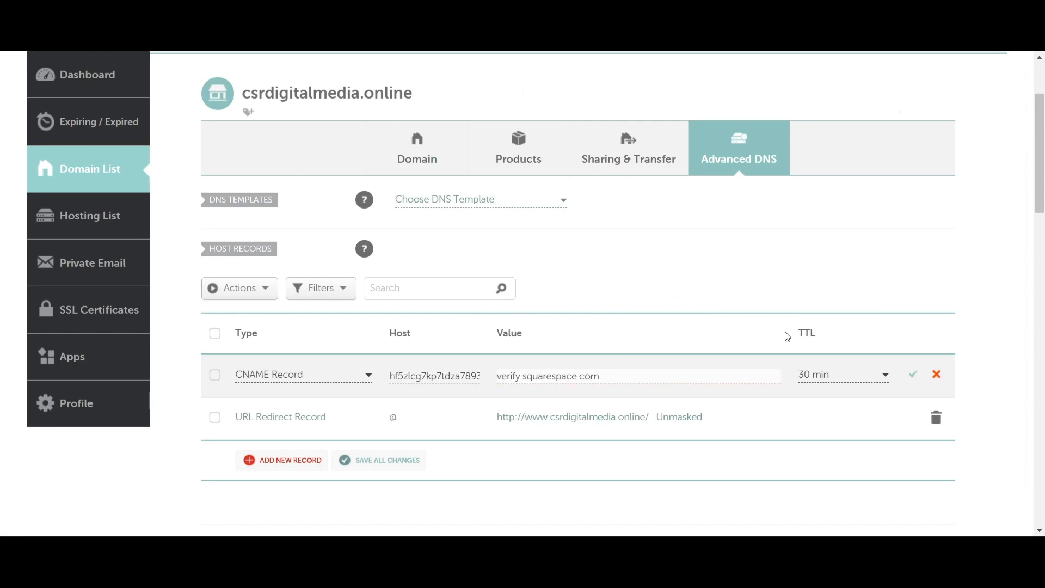
{"action": "mouse_move", "coordinate": [912, 374]}
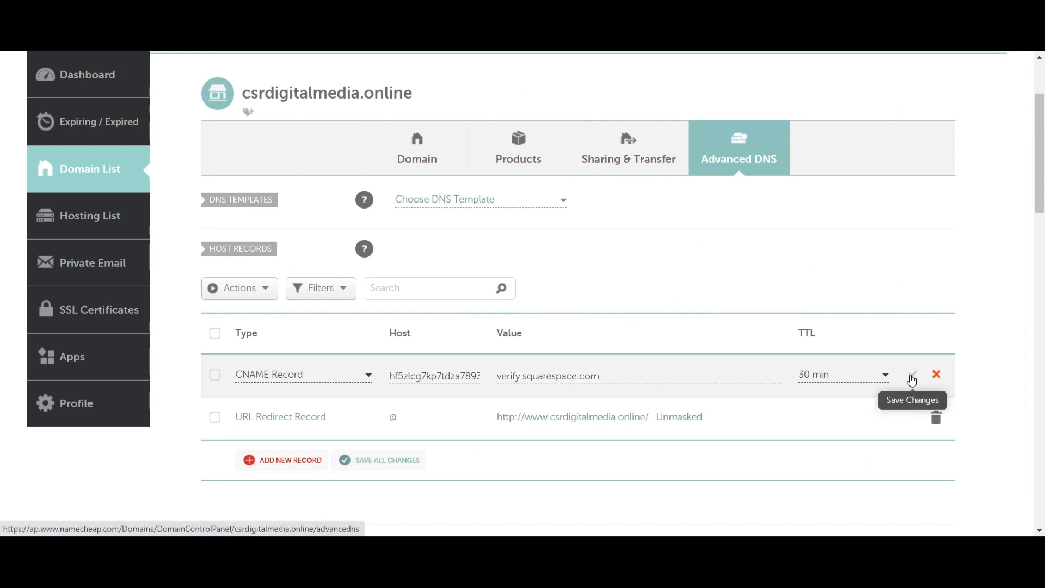
{"action": "left_click", "coordinate": [911, 374]}
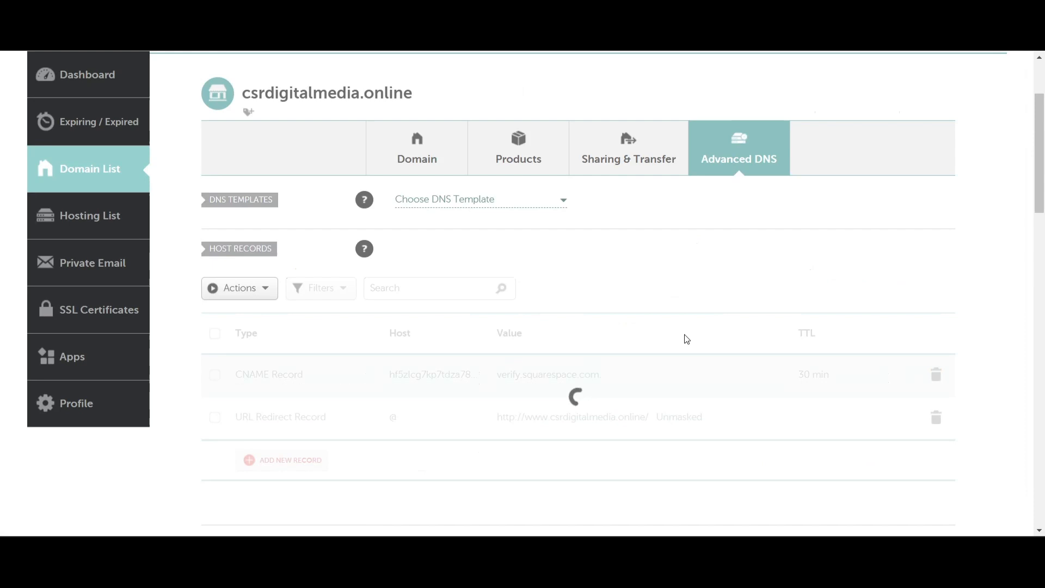
- Add and save a CNAME record for host www pointing to ext-cust.squarespace.com
{"action": "left_click", "coordinate": [935, 416]}
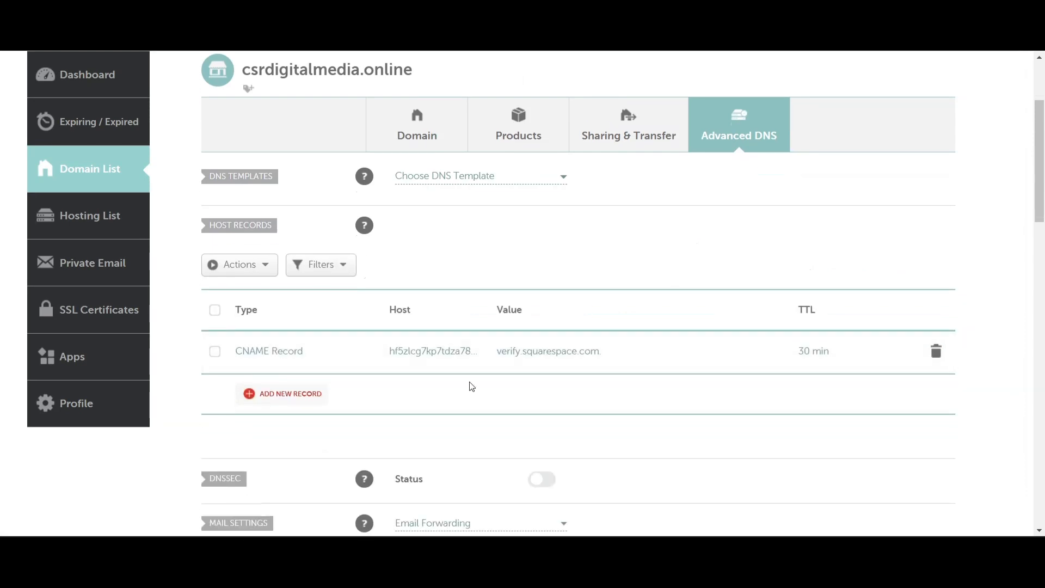
{"action": "mouse_move", "coordinate": [287, 402]}
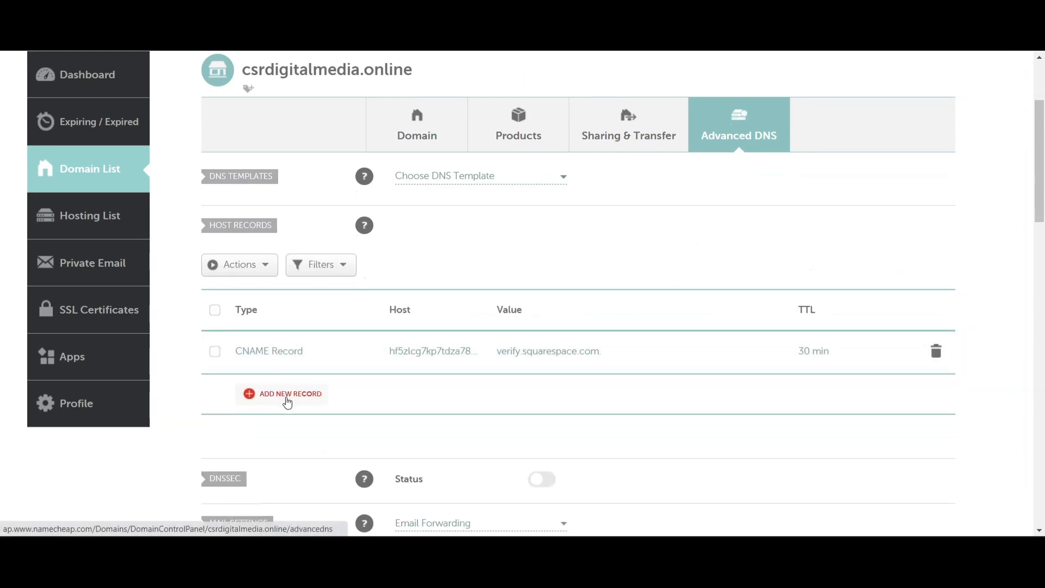
{"action": "left_click", "coordinate": [288, 393]}
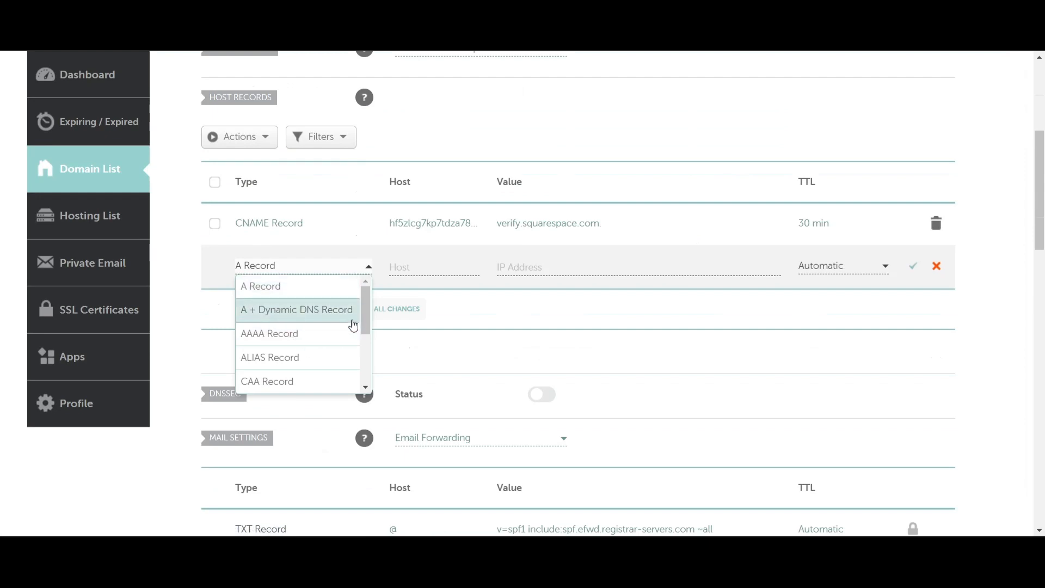
{"action": "scroll", "scroll_direction": "down", "scroll_amount": 3}
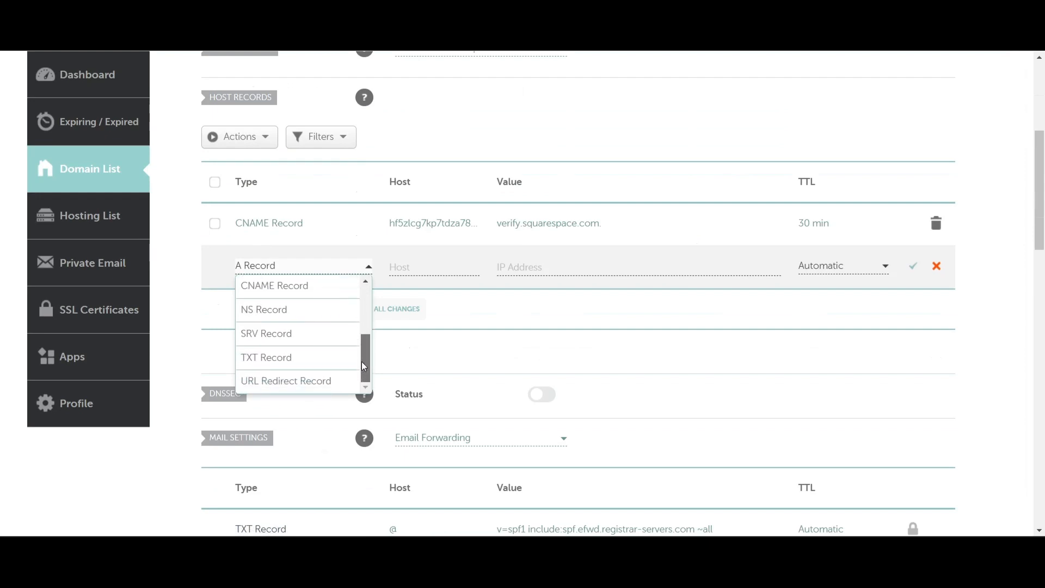
{"action": "left_click", "coordinate": [274, 285]}
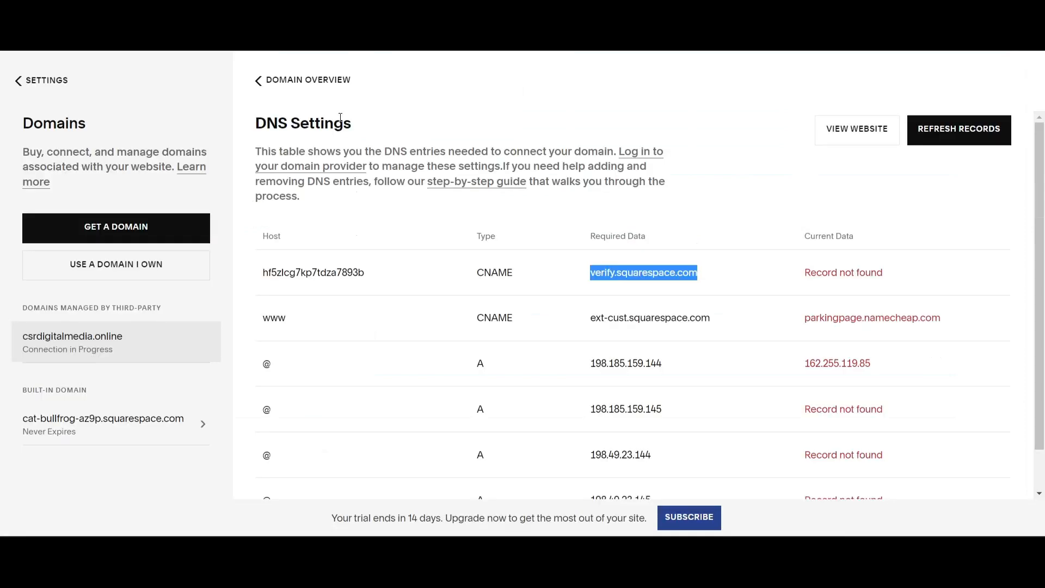
{"action": "left_click", "coordinate": [274, 317]}
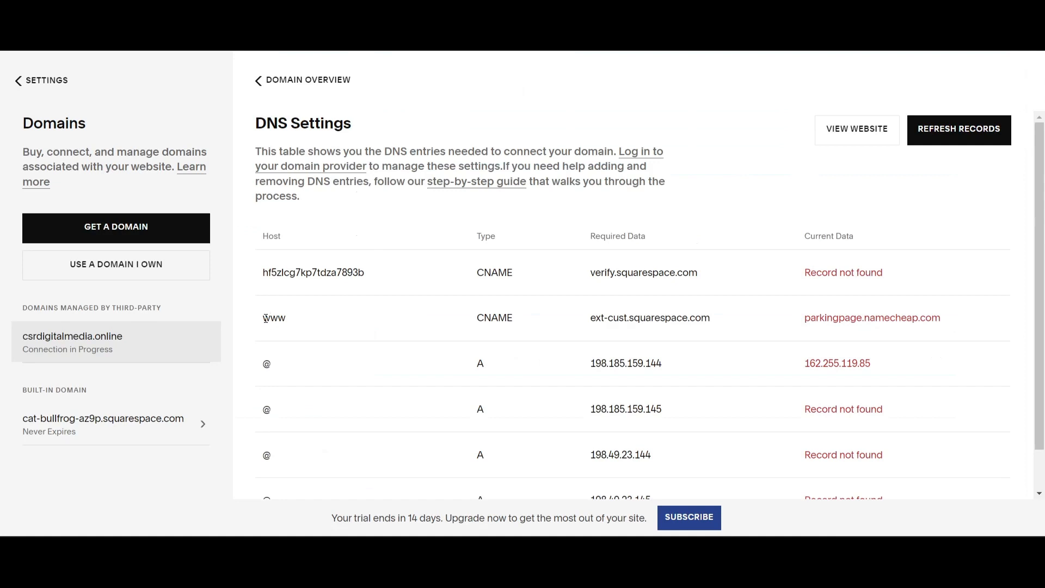
{"action": "double_click", "coordinate": [274, 317]}
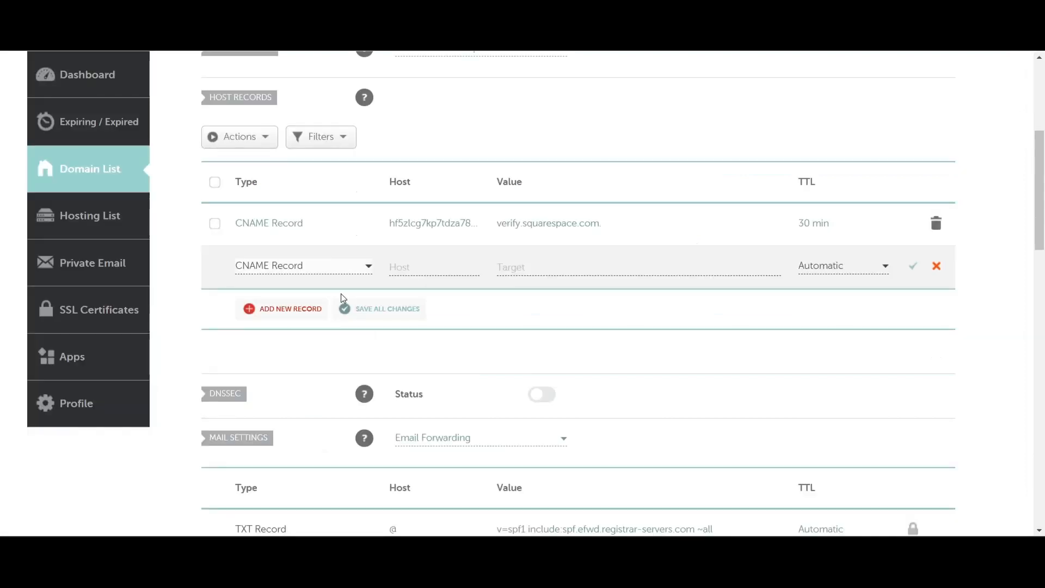
{"action": "left_click", "coordinate": [433, 266]}
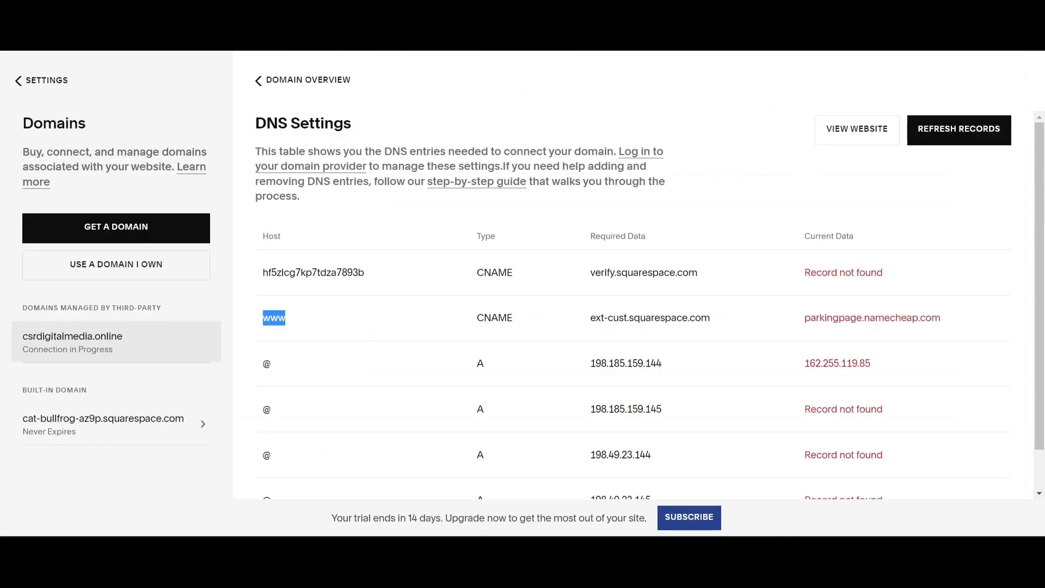
{"action": "double_click", "coordinate": [615, 317]}
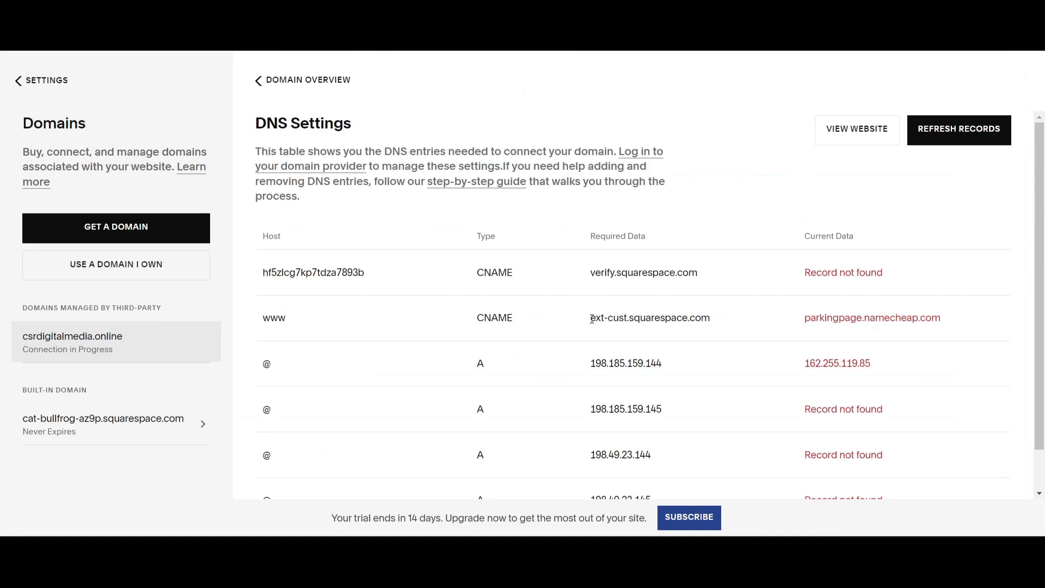
{"action": "double_click", "coordinate": [597, 317]}
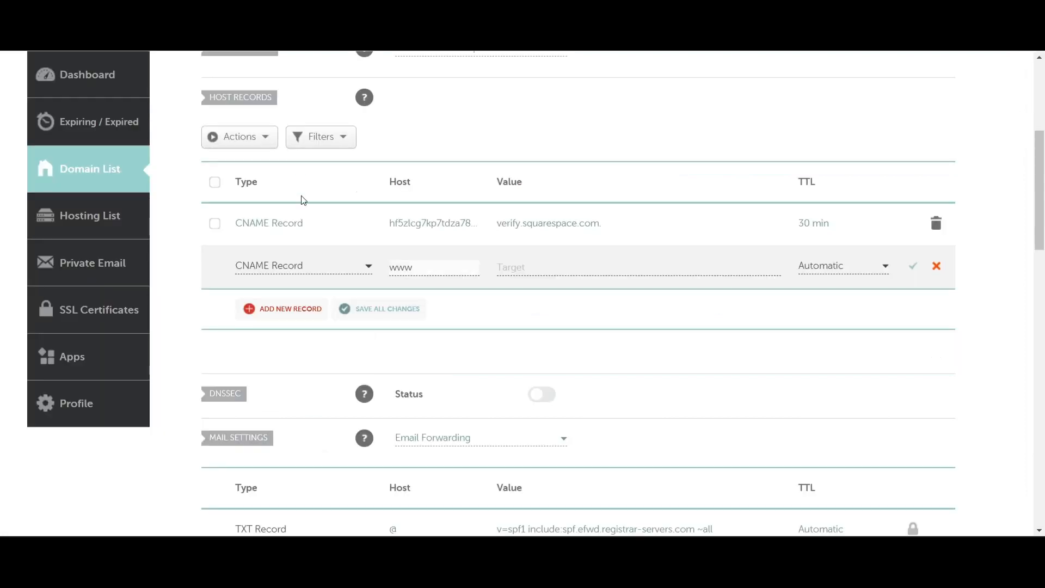
{"action": "type", "text": "ext-cust.squarespace.com"}
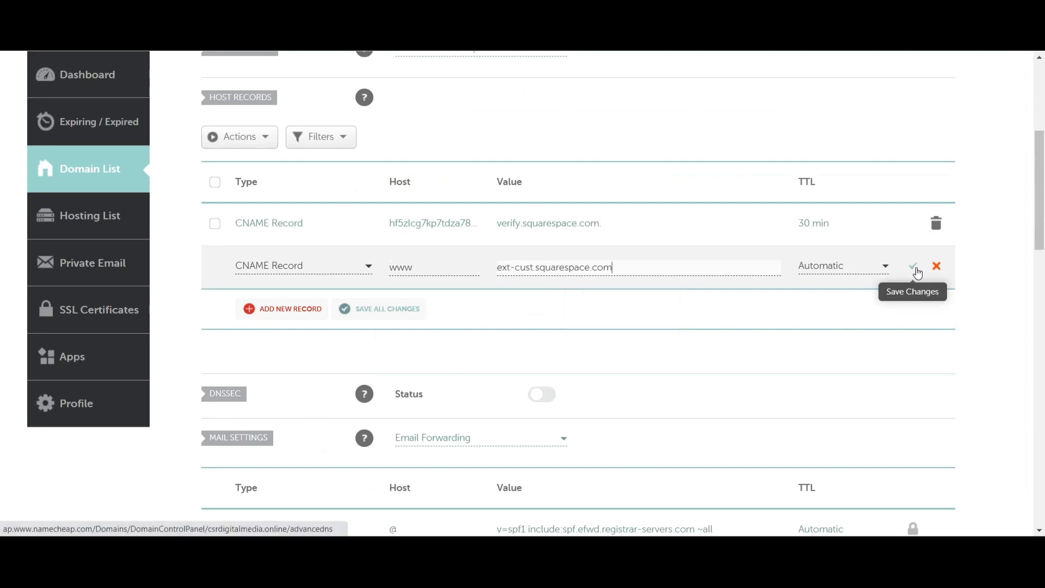
{"action": "left_click", "coordinate": [913, 267]}
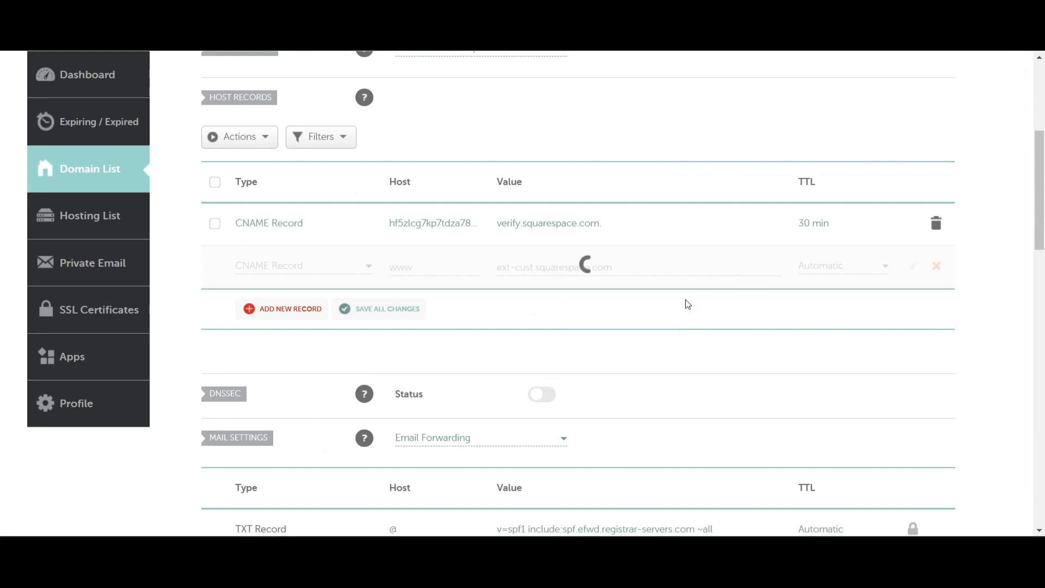
{"action": "left_click", "coordinate": [387, 309]}
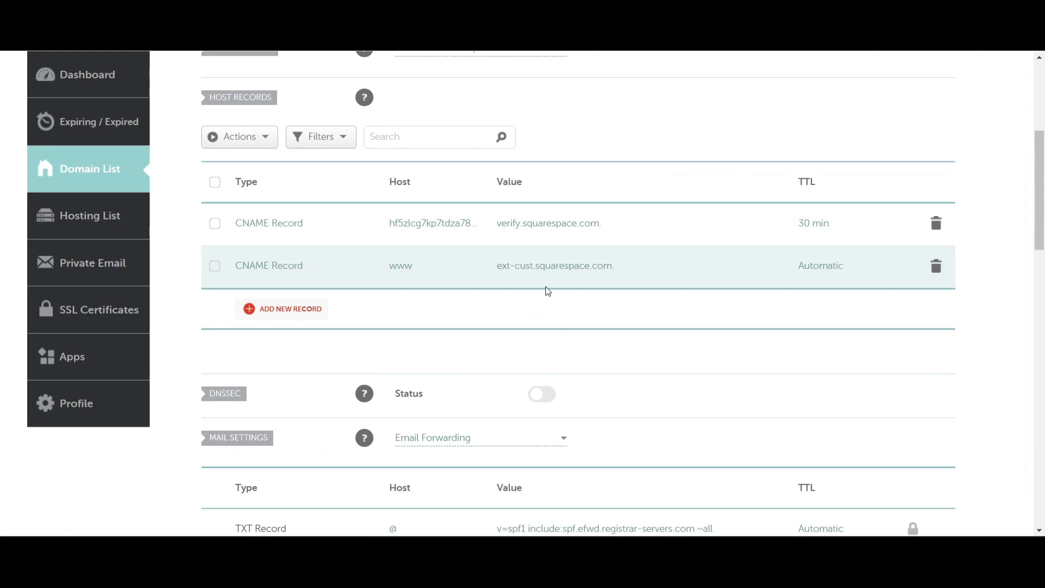
- Add and save an A record for host @ pointing to 198.185.159.144
{"action": "left_click", "coordinate": [282, 309]}
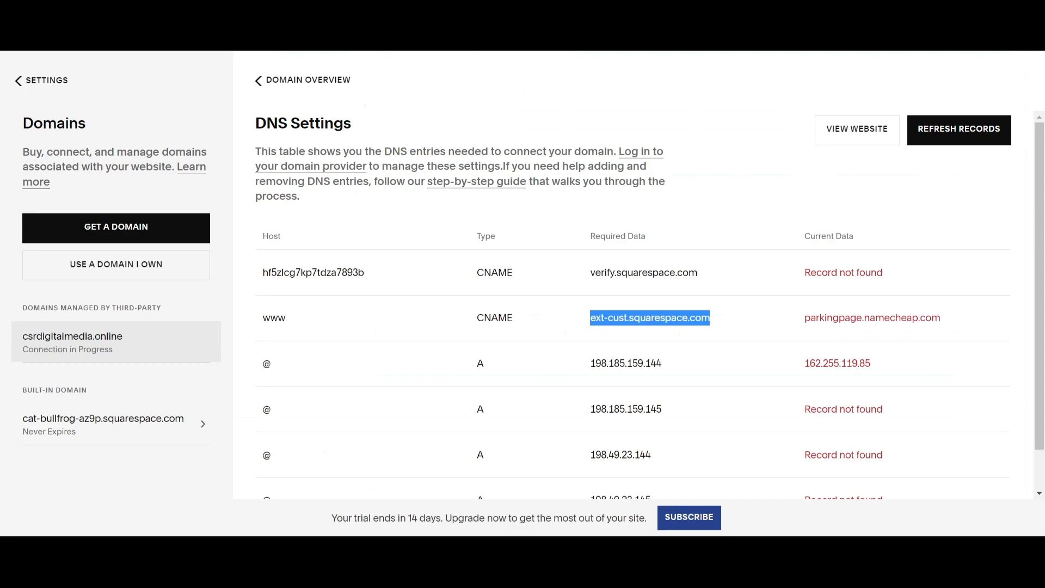
{"action": "mouse_move", "coordinate": [317, 369]}
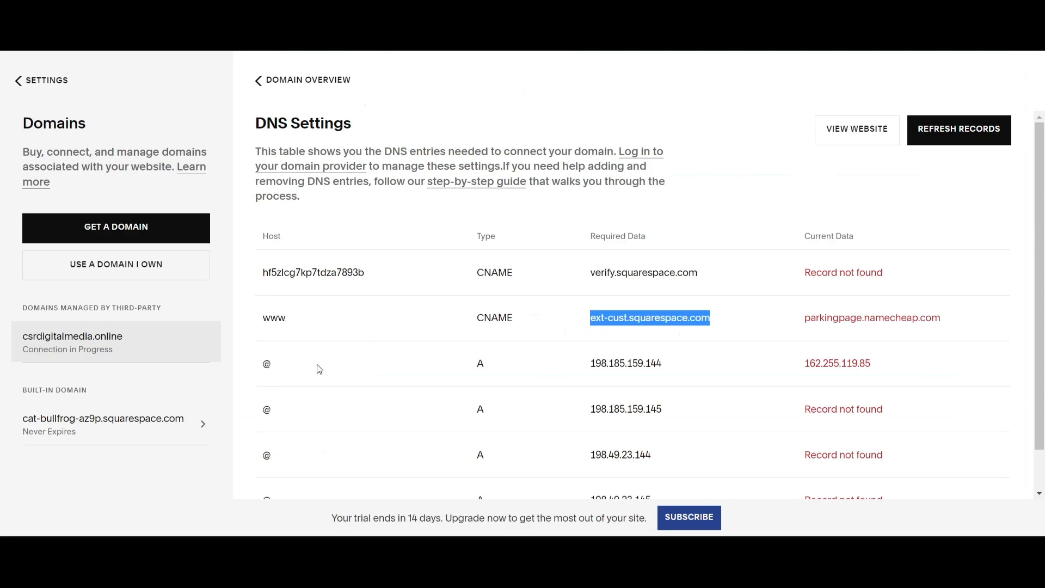
{"action": "scroll", "scroll_direction": "down", "scroll_amount": 3}
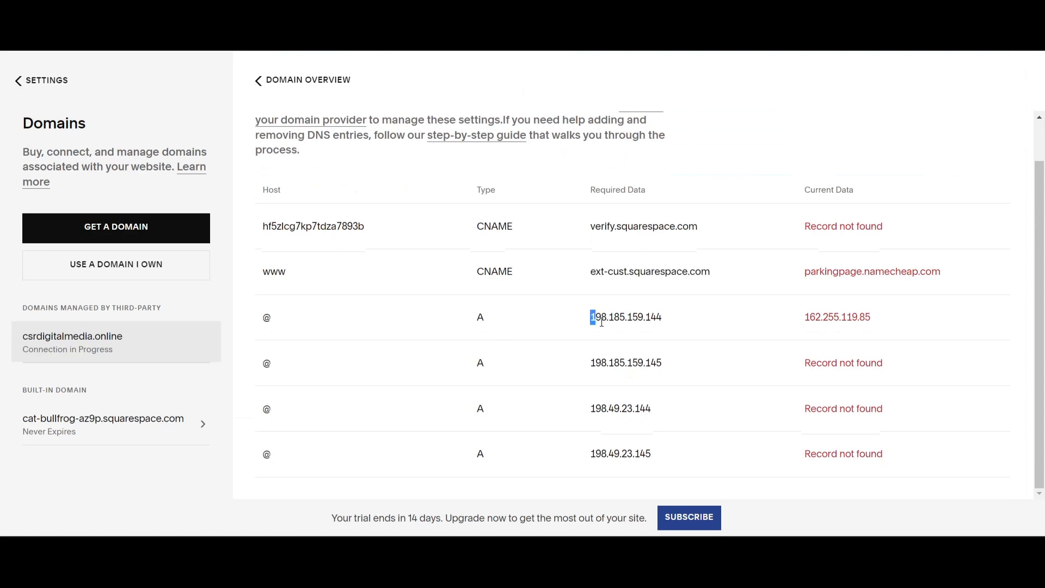
{"action": "double_click", "coordinate": [624, 316]}
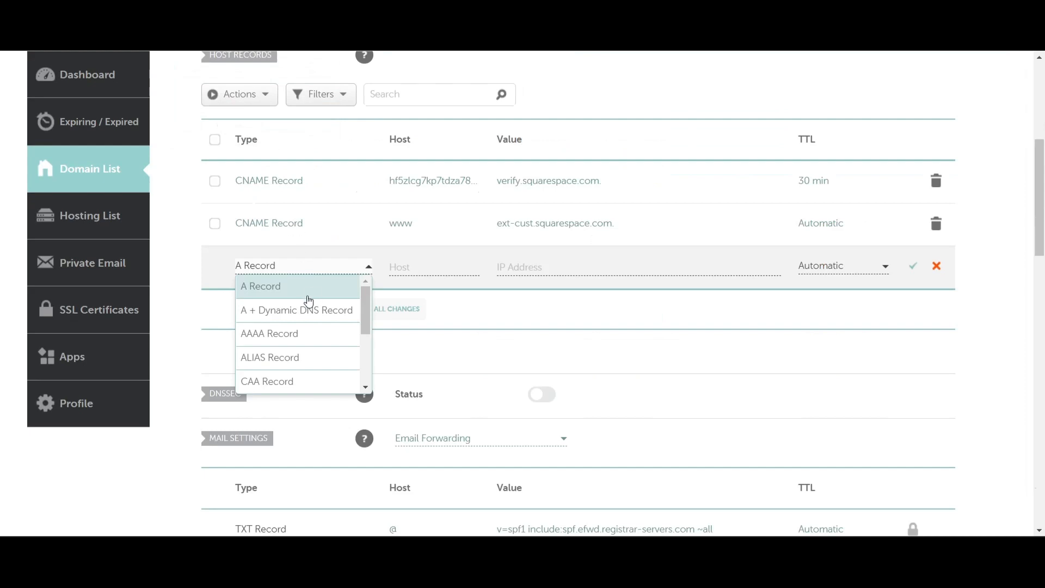
{"action": "left_click", "coordinate": [260, 286]}
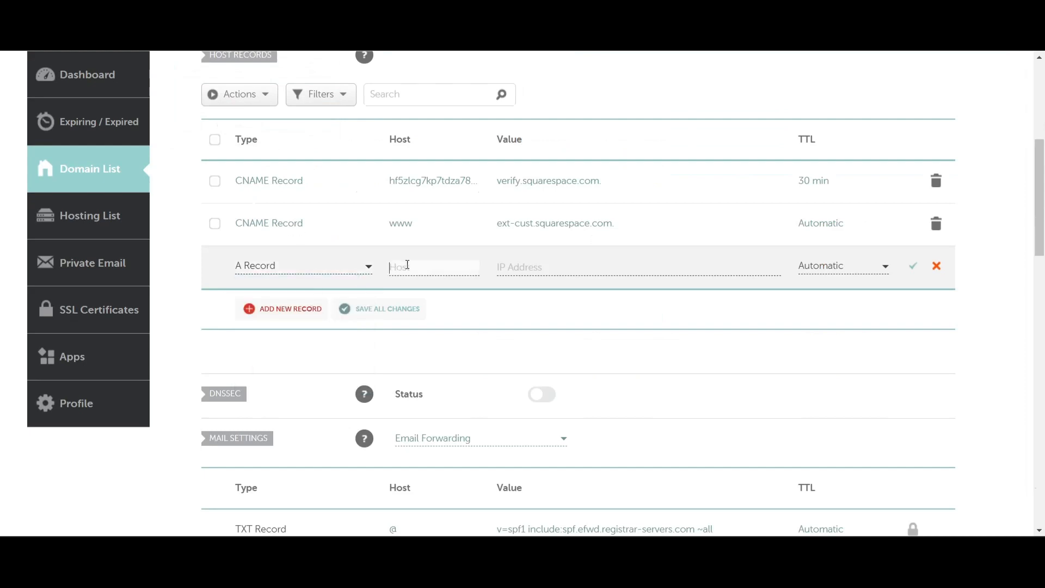
{"action": "type", "text": "@"}
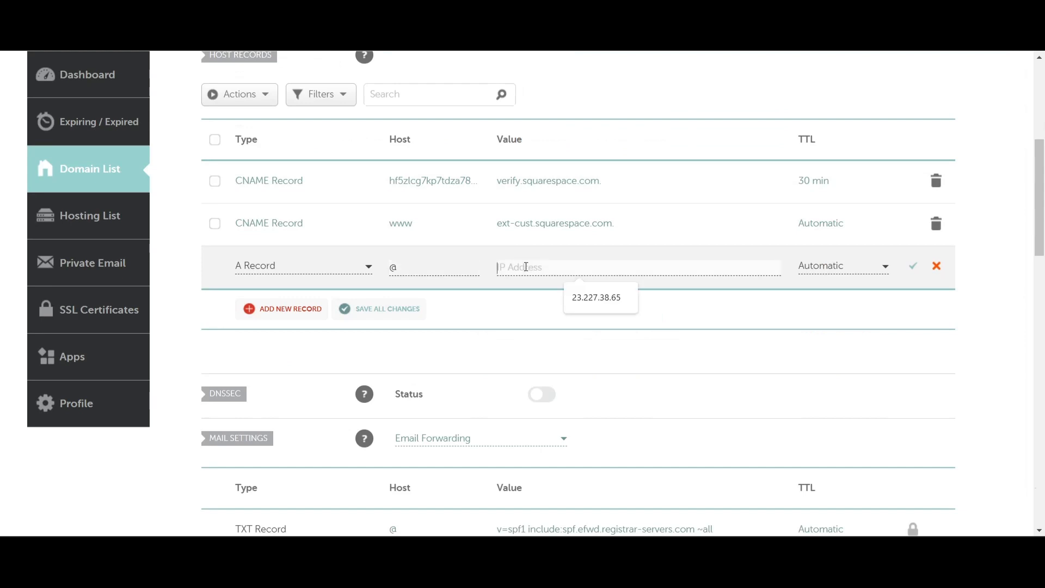
{"action": "type", "text": "198.185.159.144"}
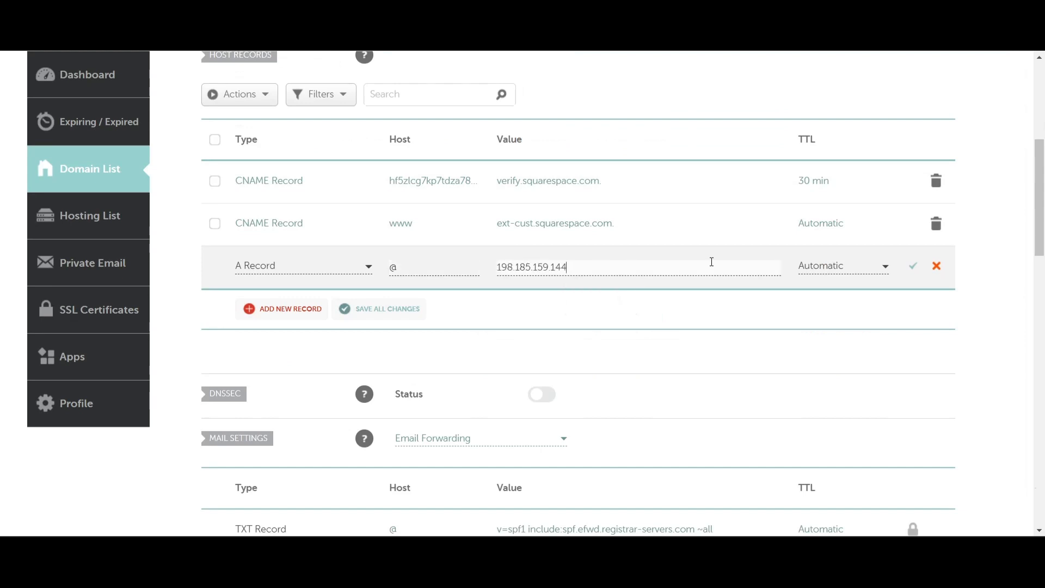
{"action": "mouse_move", "coordinate": [912, 266]}
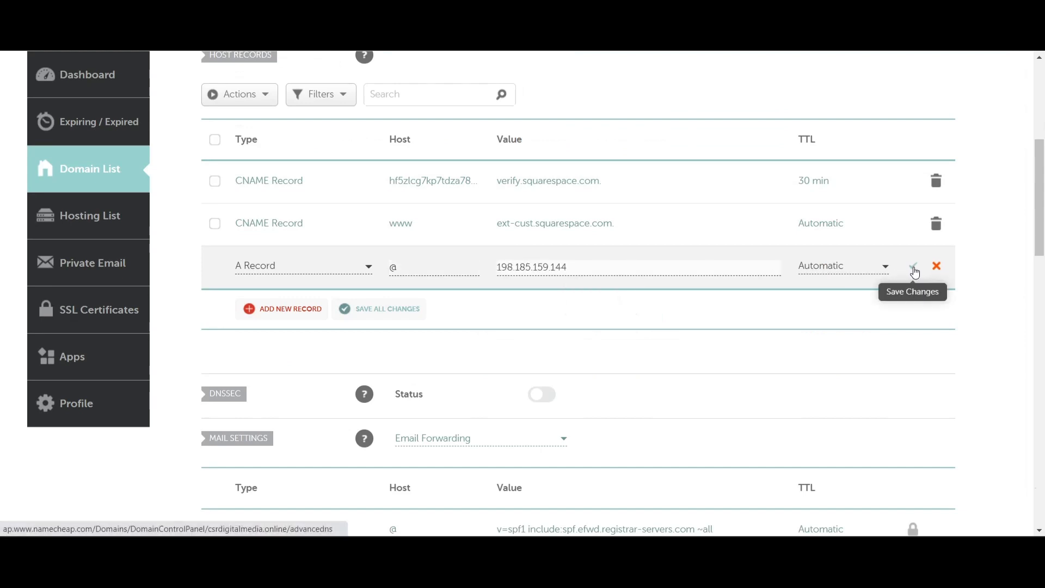
{"action": "left_click", "coordinate": [914, 266]}
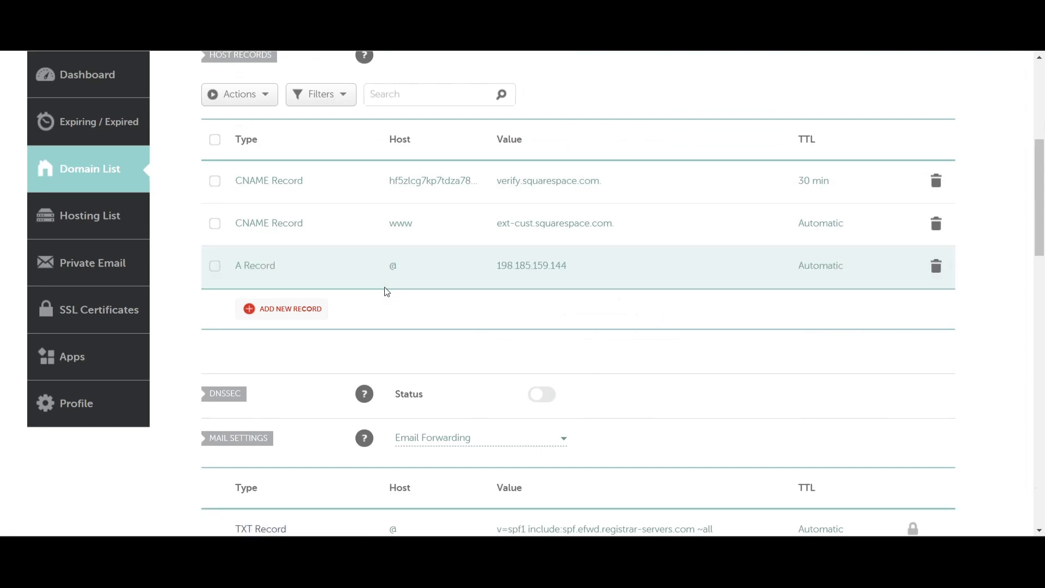
- Add and save an @ A record for 198.185.159.145, then start the next record
{"action": "left_click", "coordinate": [281, 308]}
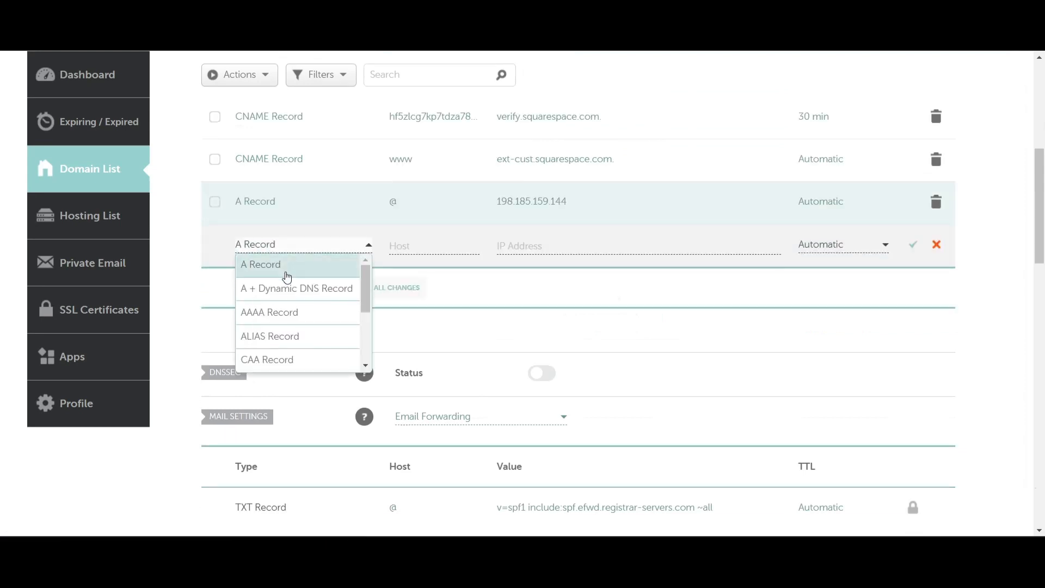
{"action": "left_click", "coordinate": [260, 264]}
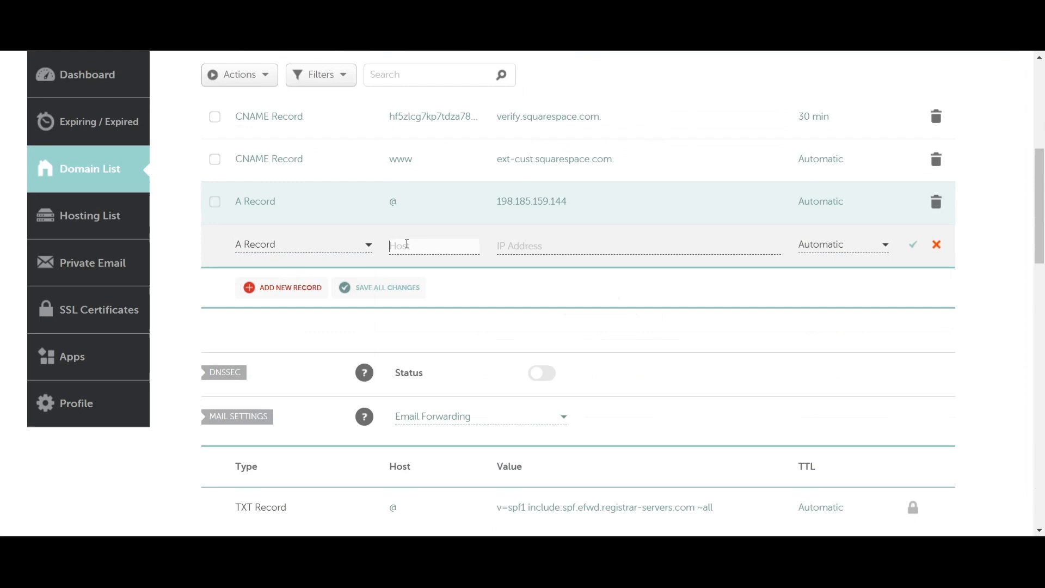
{"action": "type", "text": "@"}
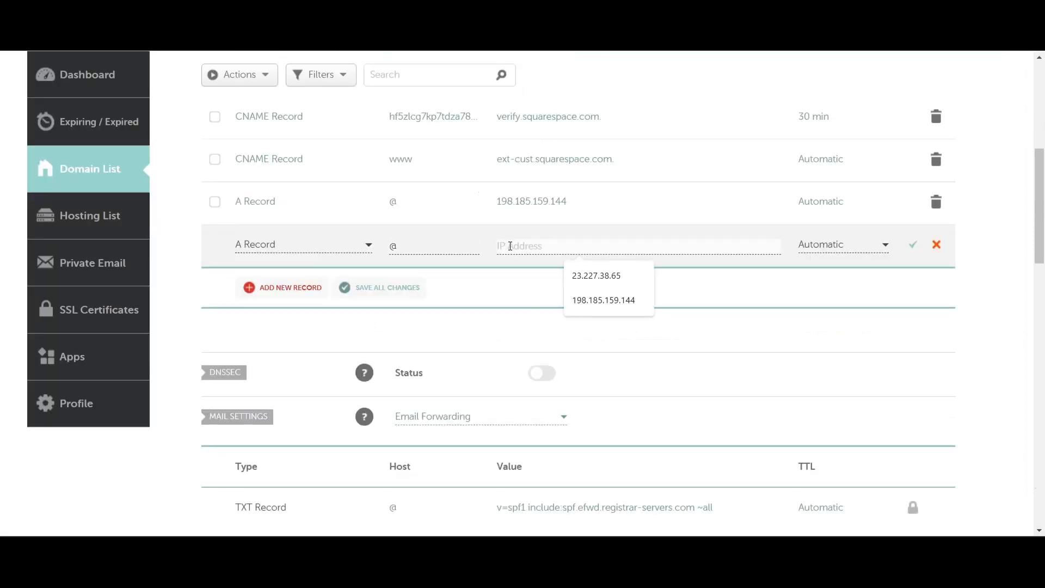
{"action": "type", "text": "198.185.159.145"}
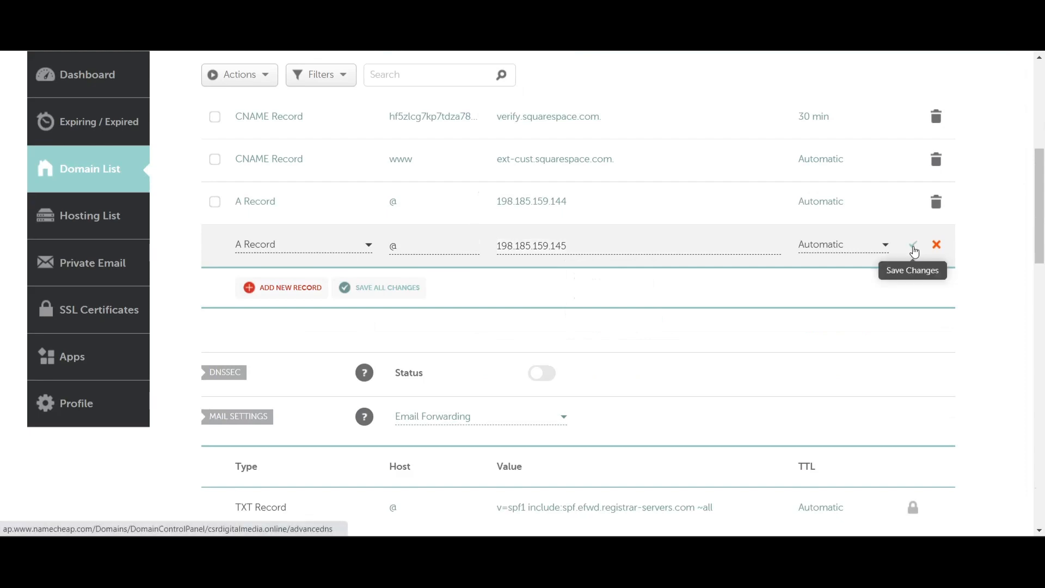
{"action": "left_click", "coordinate": [913, 244]}
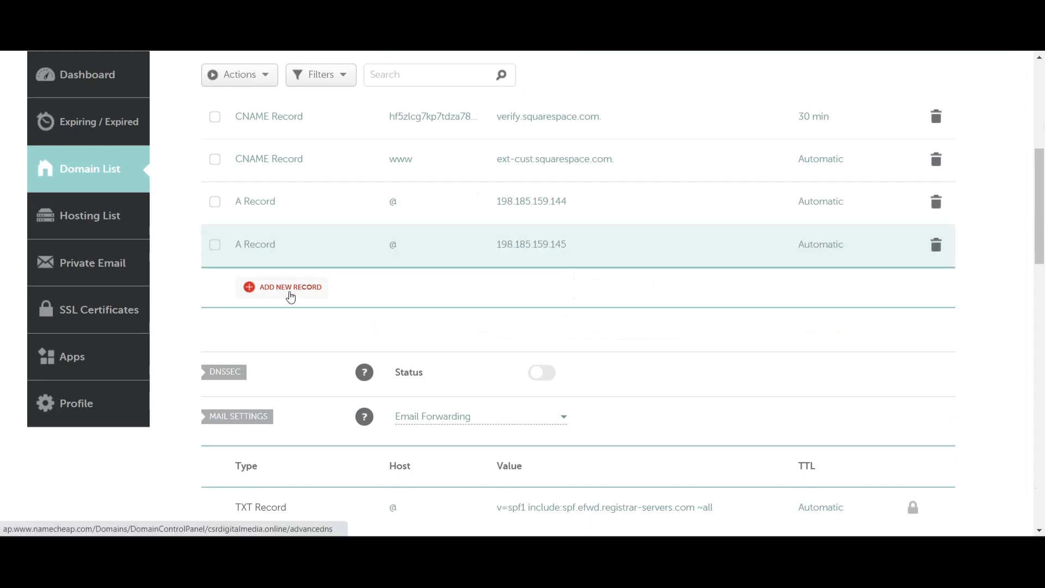
{"action": "left_click", "coordinate": [288, 287]}
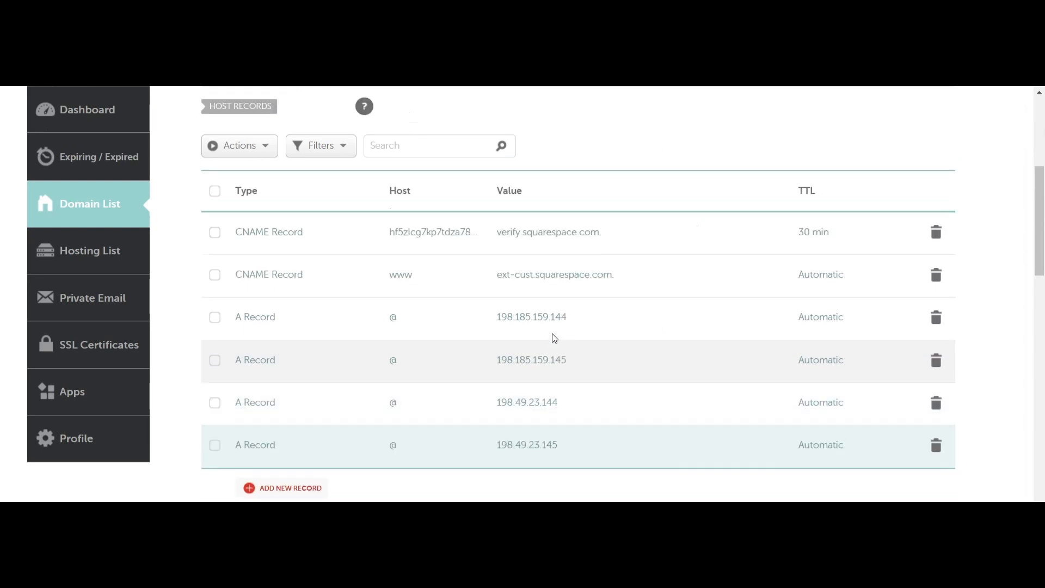
- Scroll through Squarespace's DNS Settings table to check which records are still not found
{"action": "scroll", "scroll_direction": "down", "scroll_amount": 3}
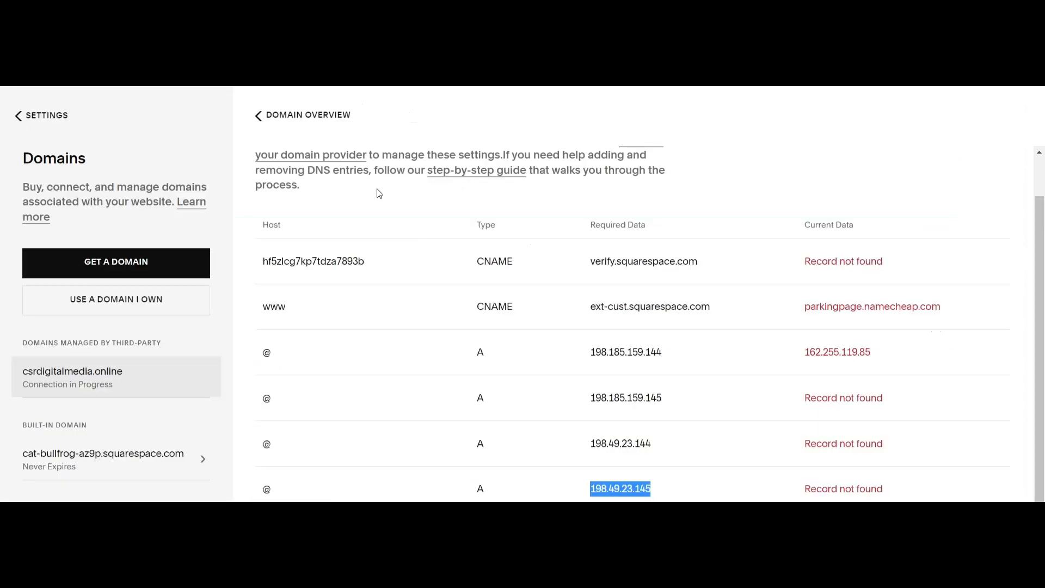
{"action": "mouse_move", "coordinate": [450, 209]}
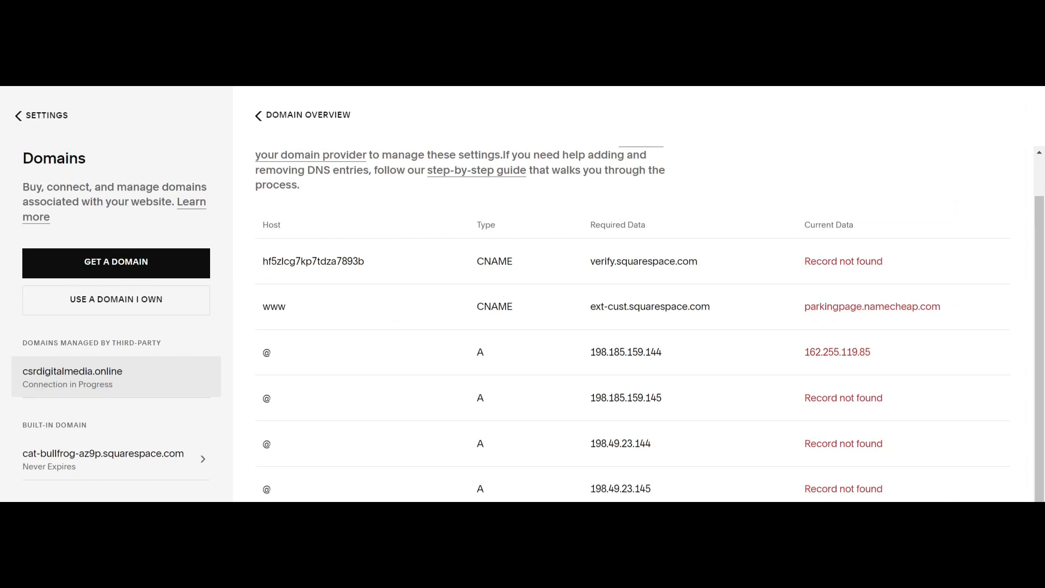
{"action": "mouse_move", "coordinate": [541, 357]}
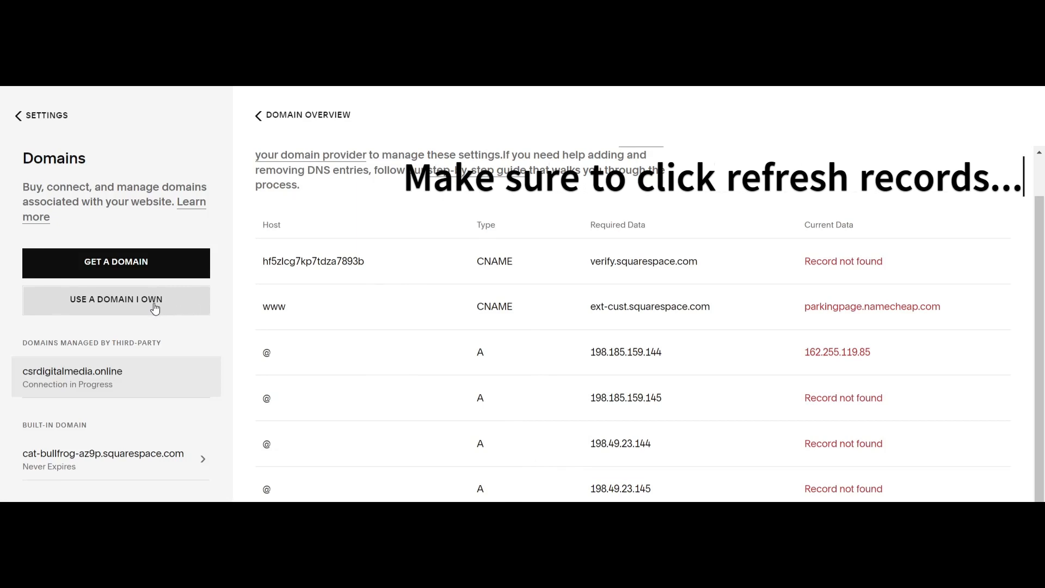
{"action": "mouse_move", "coordinate": [558, 354]}
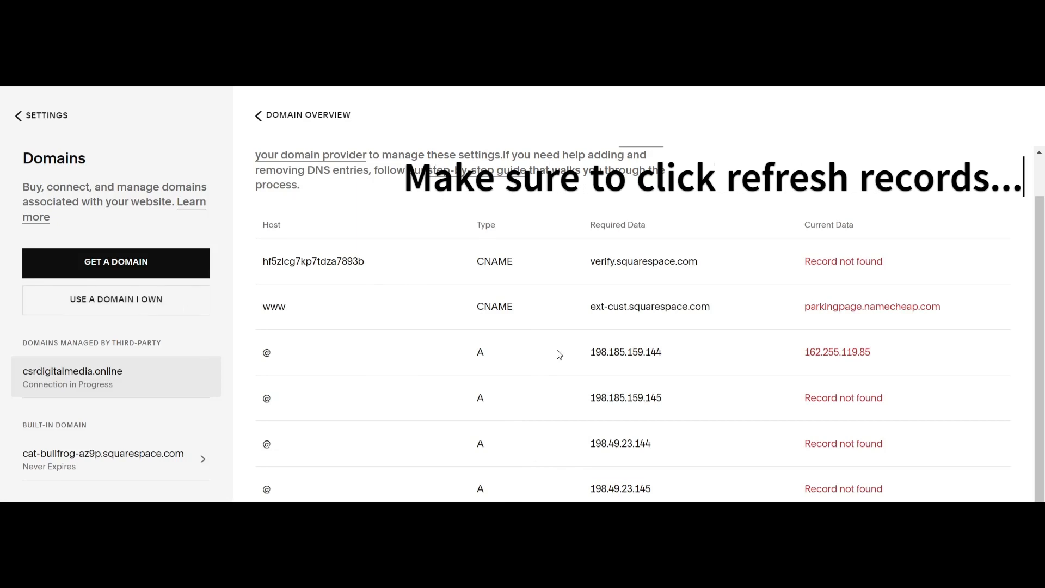